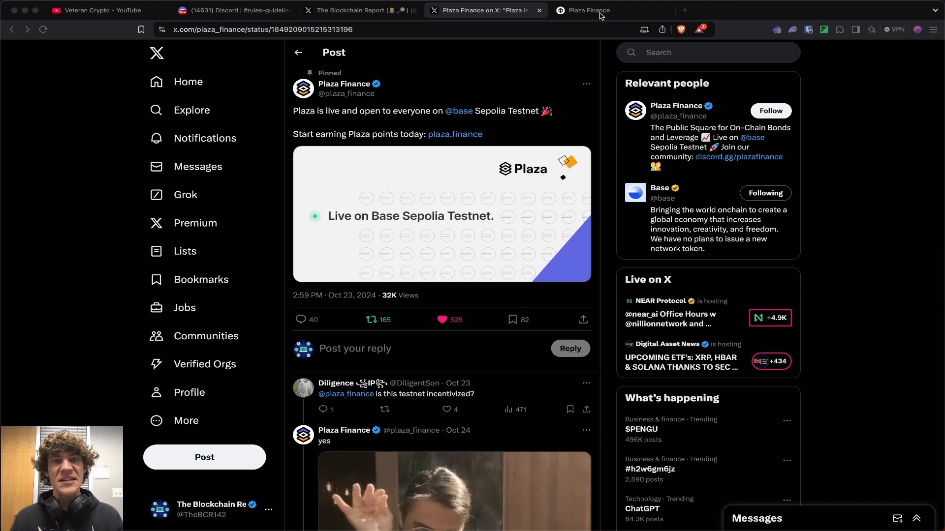
Step: Launch the Plaza testnet from plaza.finance and accept the testnet terms and conditions
{"action": "left_click", "coordinate": [610, 10]}
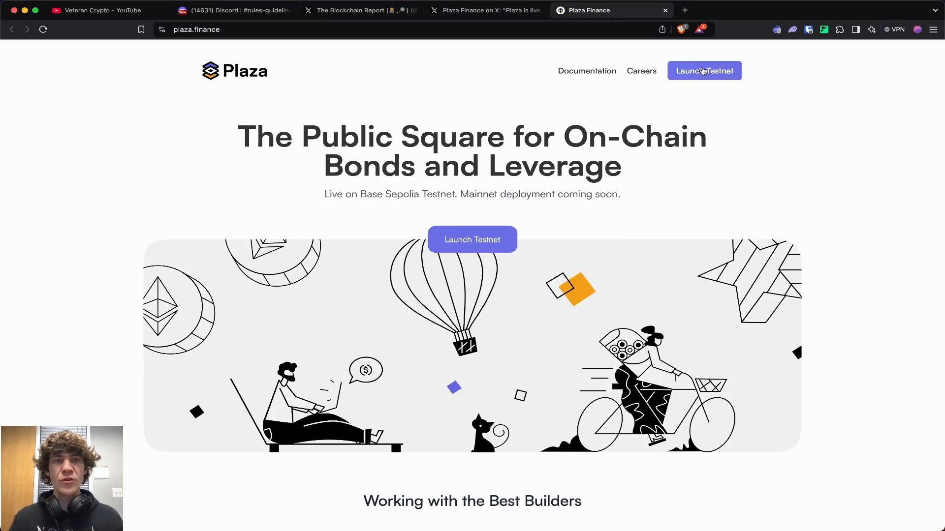
{"action": "left_click", "coordinate": [703, 70]}
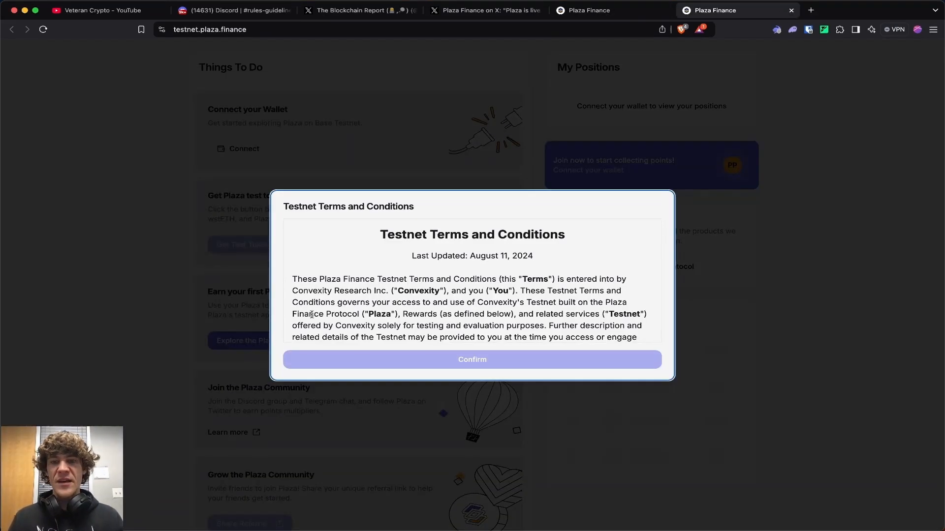
{"action": "scroll", "scroll_direction": "down", "scroll_amount": 3}
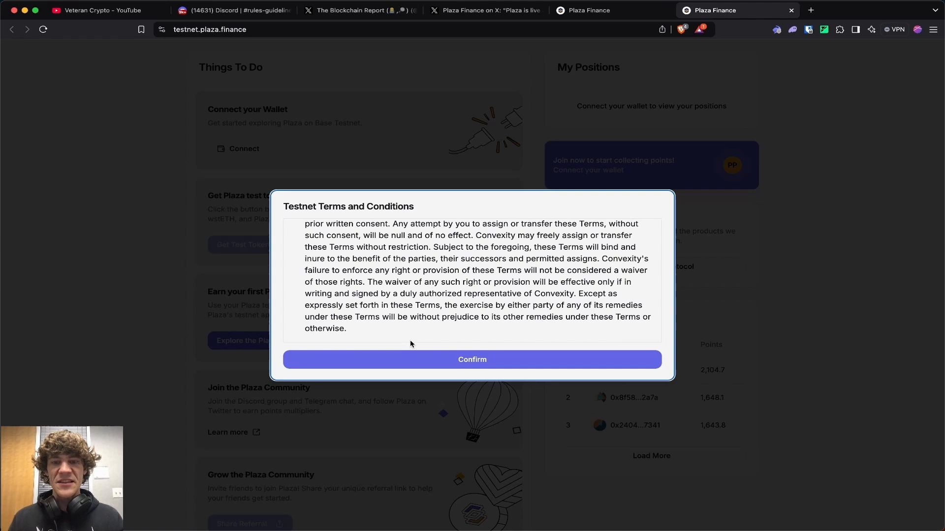
{"action": "left_click", "coordinate": [472, 359]}
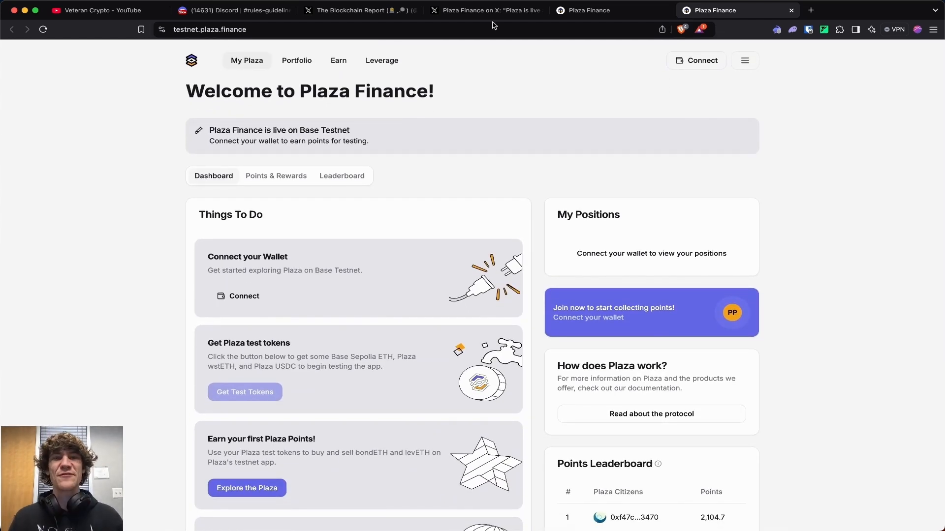
{"action": "left_click", "coordinate": [483, 10]}
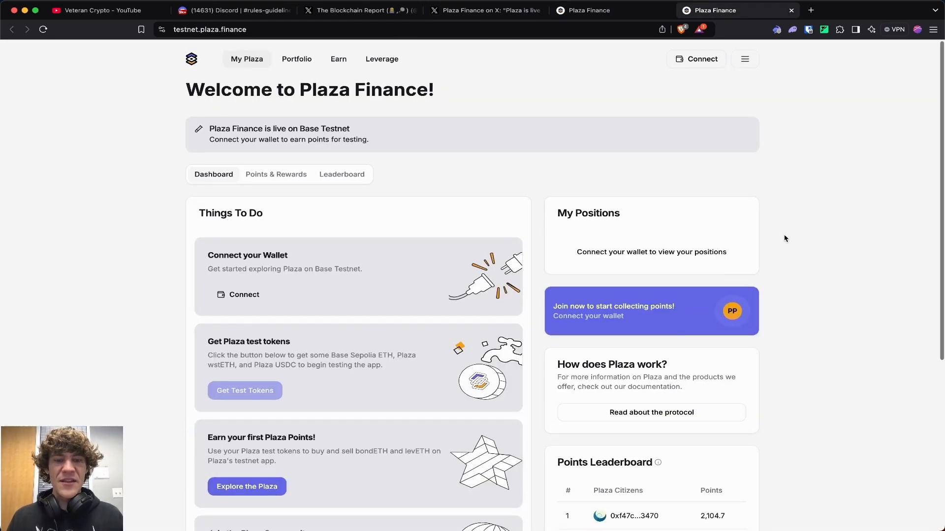
{"action": "scroll", "scroll_direction": "down", "scroll_amount": 3}
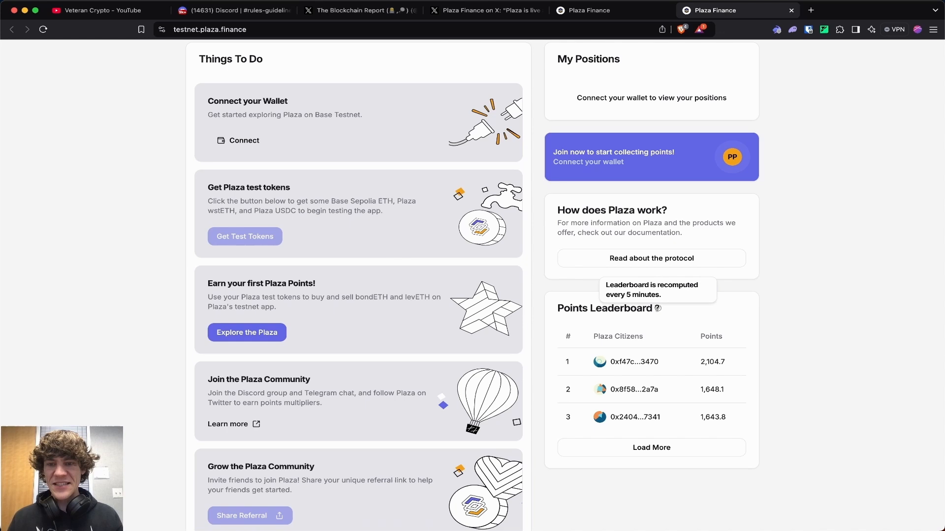
{"action": "scroll", "scroll_direction": "down", "scroll_amount": 3}
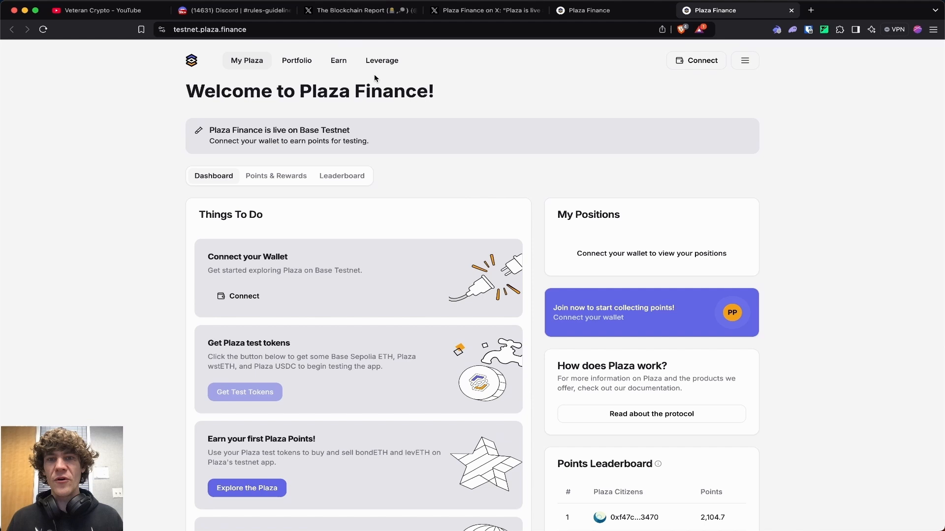
{"action": "left_click", "coordinate": [235, 10]}
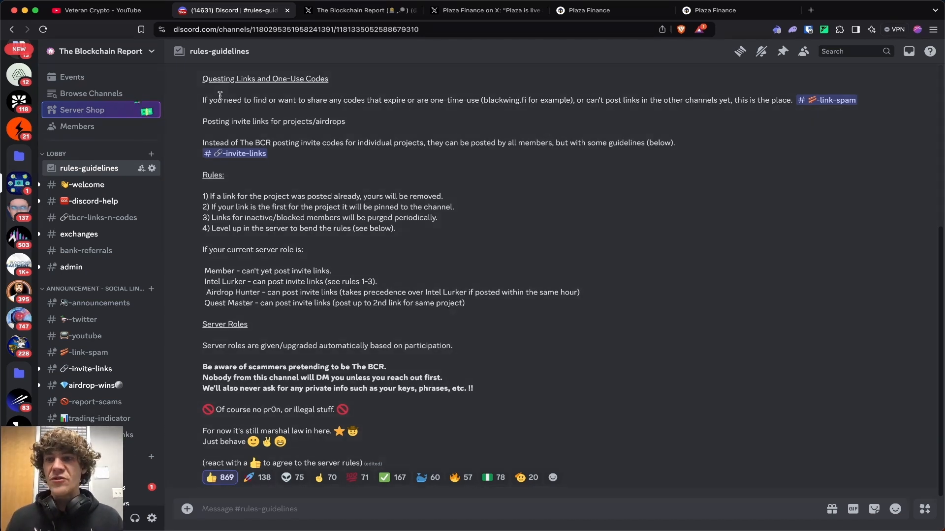
Step: Browse The Blockchain Report's Discord rules, open announcements, then view its X profile
{"action": "scroll", "scroll_direction": "up", "scroll_amount": 3}
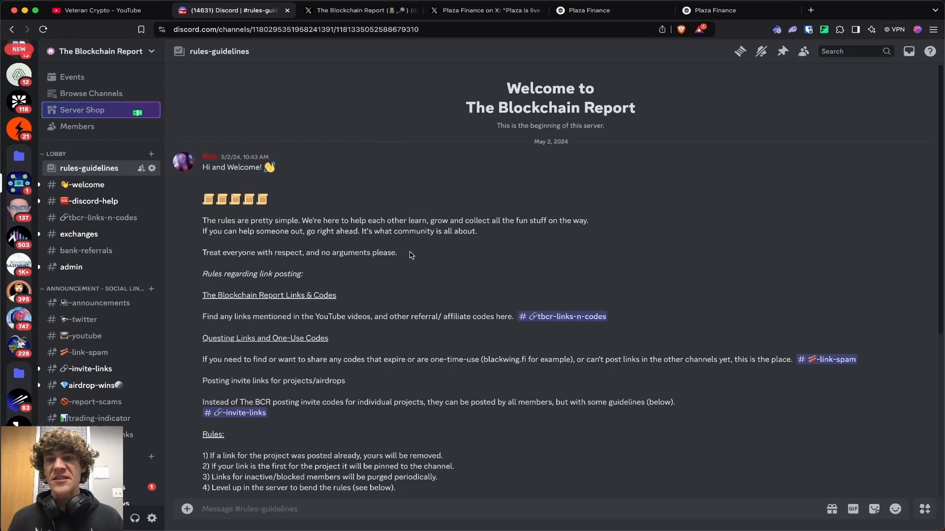
{"action": "scroll", "scroll_direction": "down", "scroll_amount": 3}
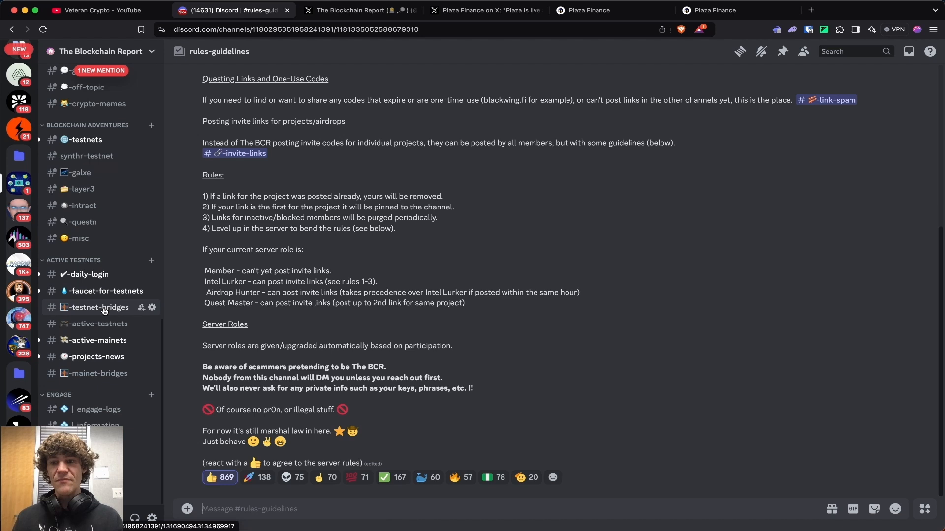
{"action": "left_click", "coordinate": [97, 307]}
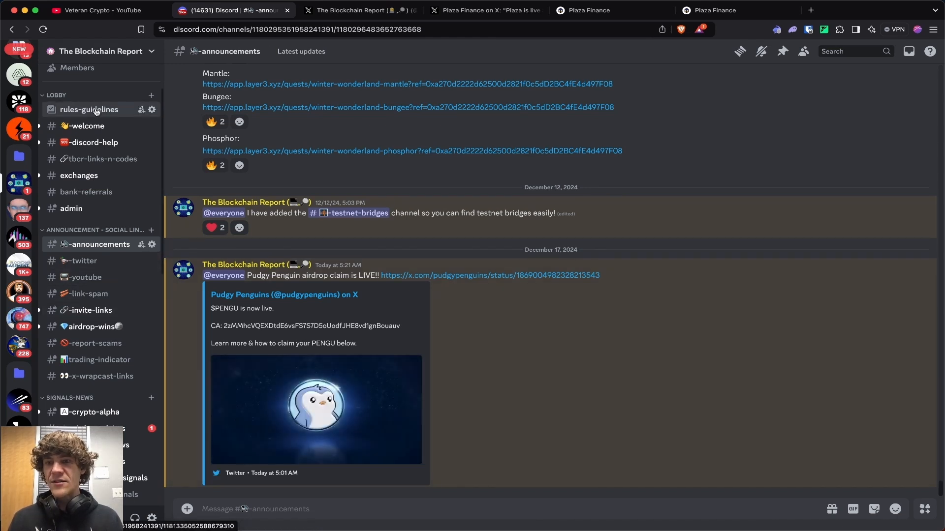
{"action": "left_click", "coordinate": [356, 10]}
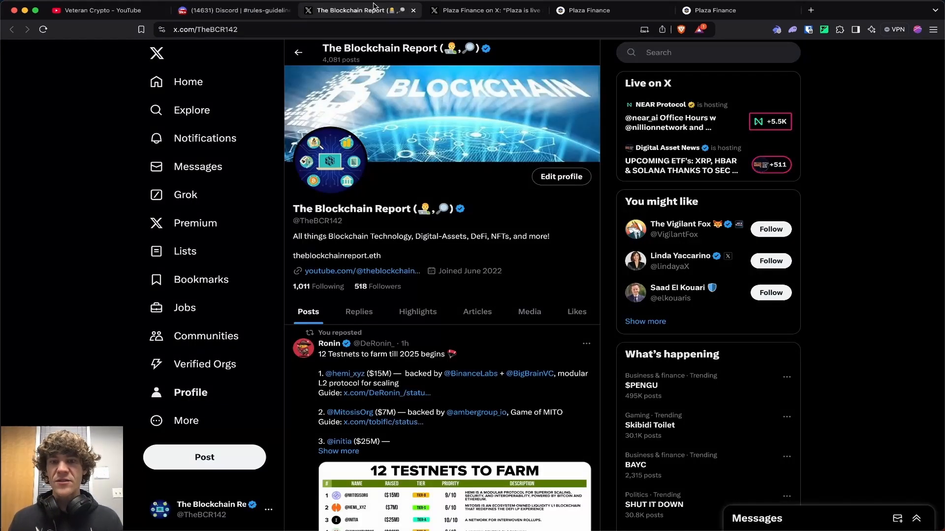
{"action": "scroll", "scroll_direction": "down", "scroll_amount": 3}
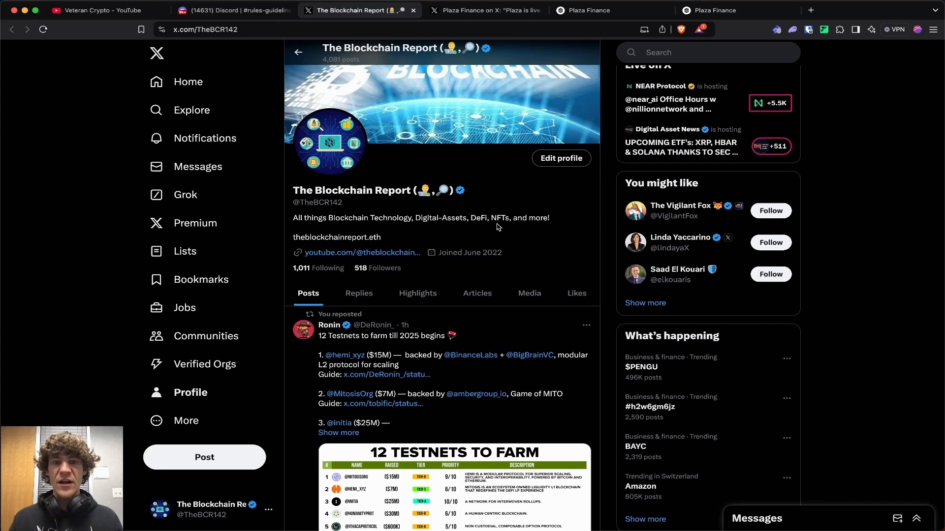
{"action": "scroll", "scroll_direction": "down", "scroll_amount": 3}
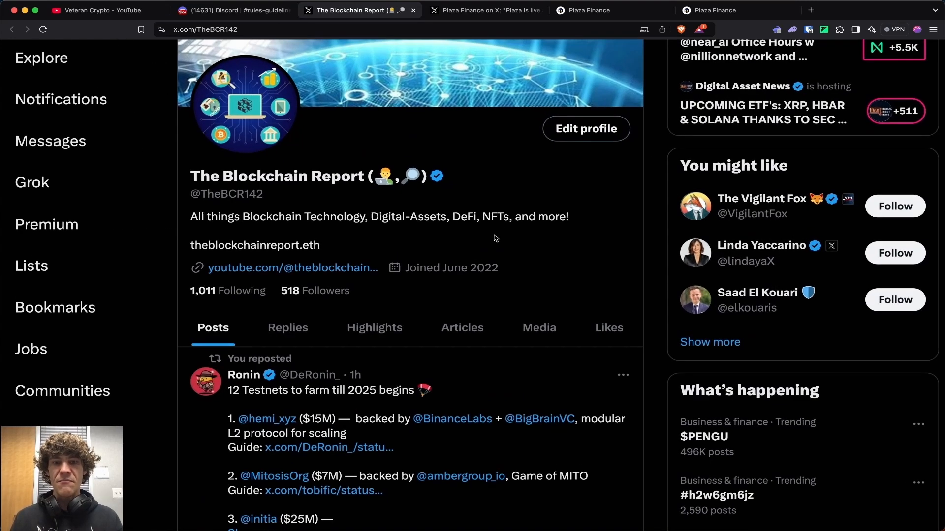
{"action": "scroll", "scroll_direction": "down", "scroll_amount": 3}
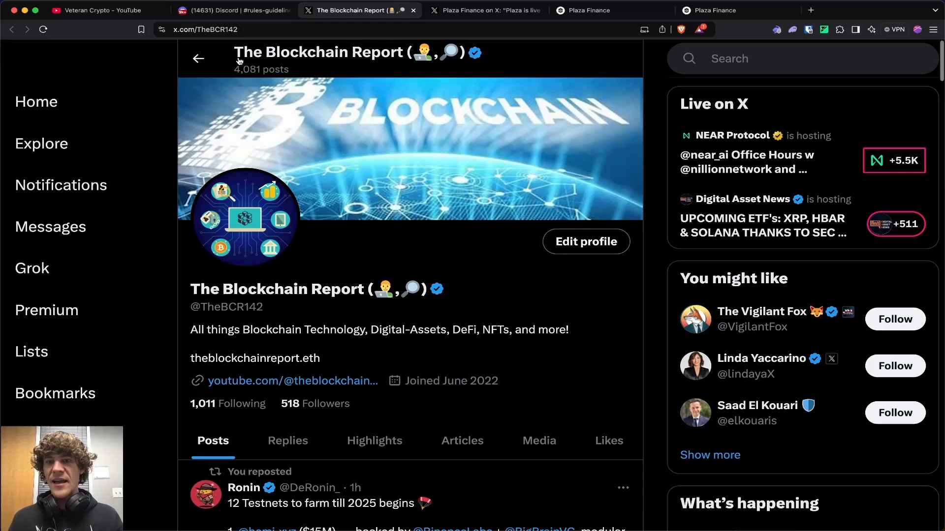
Step: Browse the Veteran Crypto YouTube channel's Blockchain Report stream row
{"action": "left_click", "coordinate": [97, 11]}
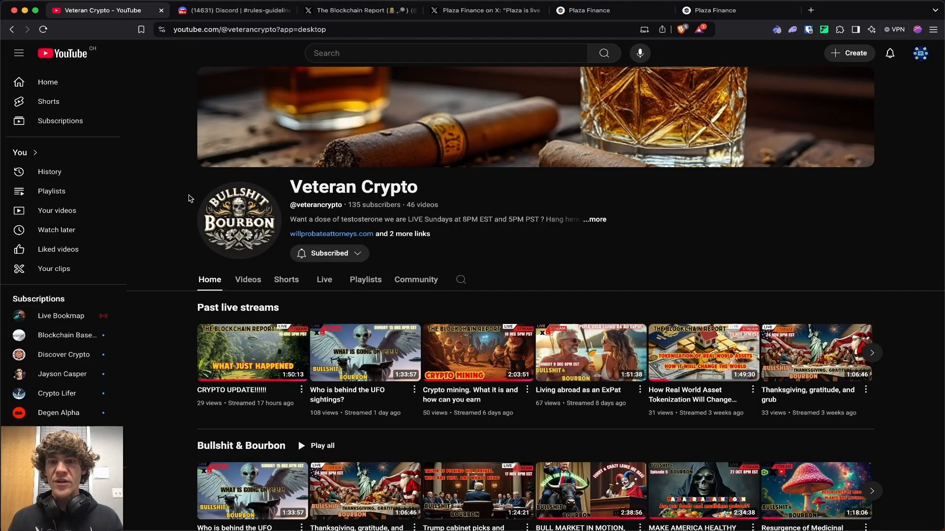
{"action": "mouse_move", "coordinate": [429, 203]}
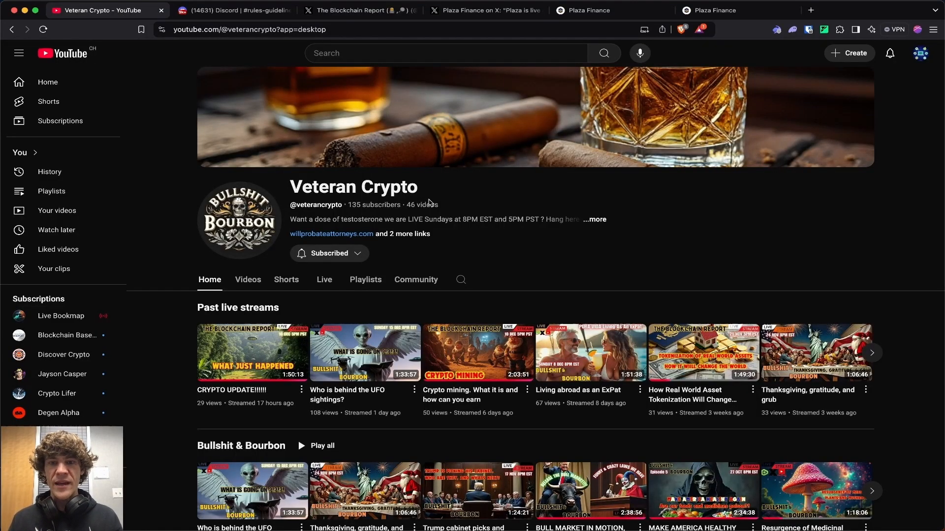
{"action": "scroll", "scroll_direction": "down", "scroll_amount": 3}
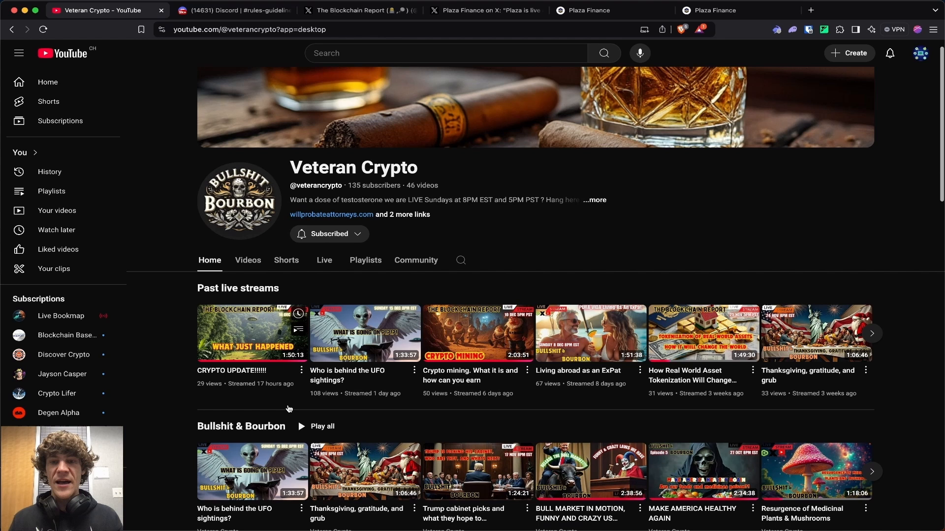
{"action": "scroll", "scroll_direction": "down", "scroll_amount": 3}
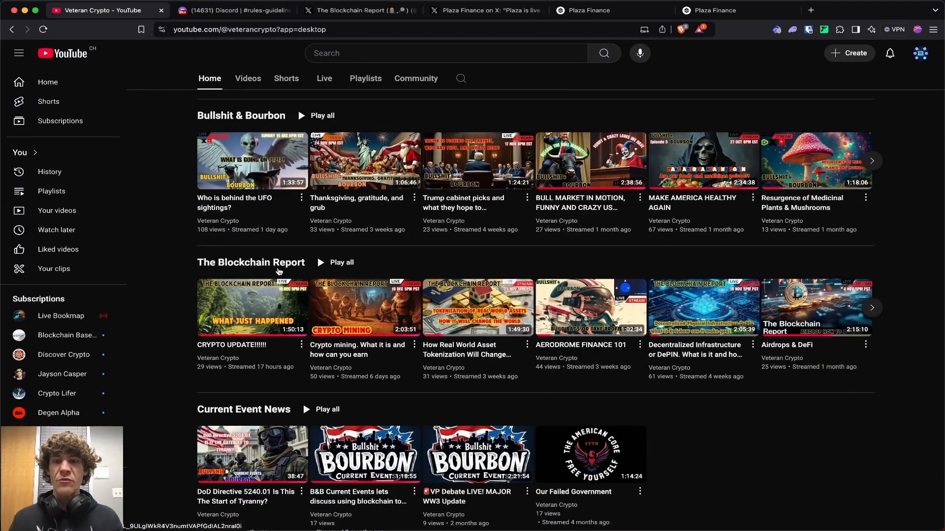
{"action": "left_click", "coordinate": [870, 307]}
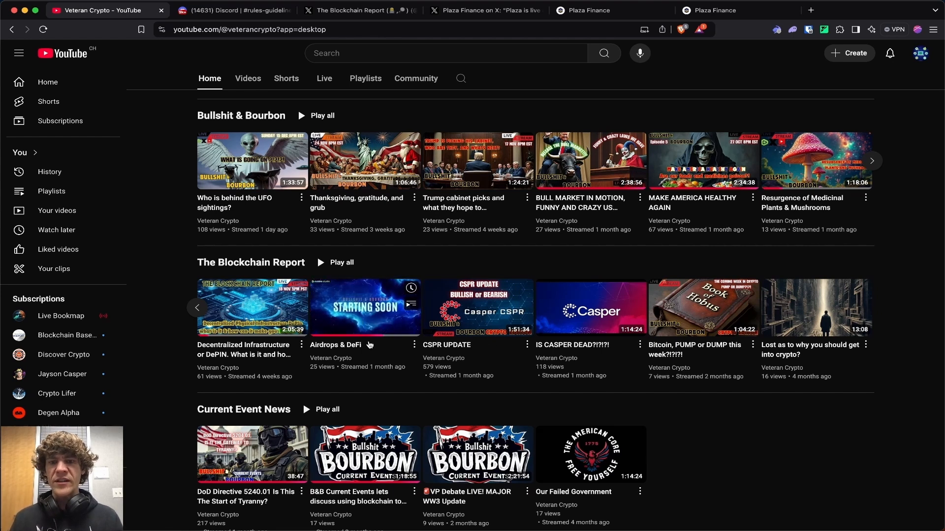
{"action": "mouse_move", "coordinate": [370, 347]}
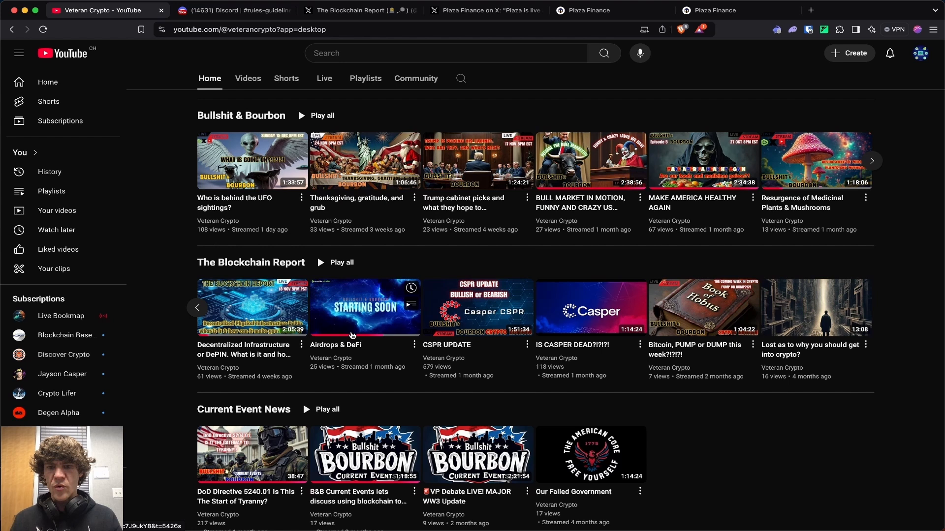
{"action": "mouse_move", "coordinate": [346, 349]}
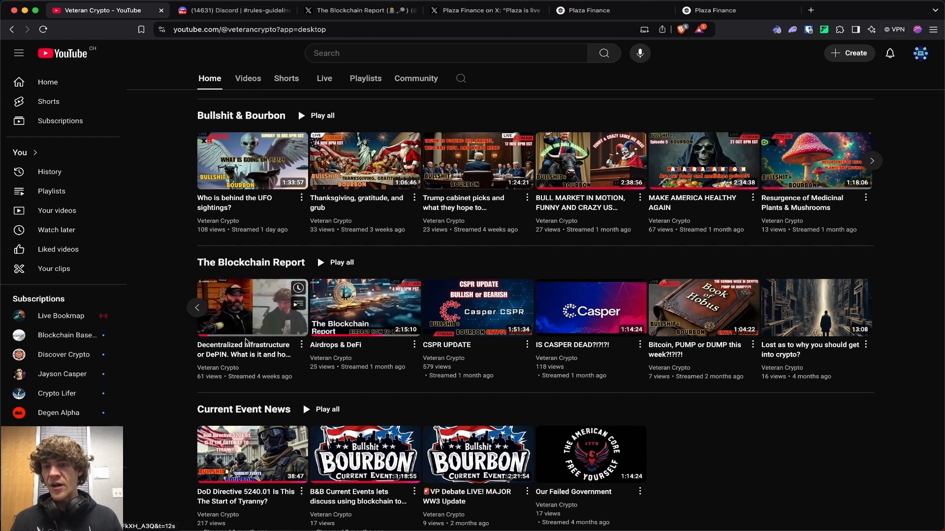
{"action": "mouse_move", "coordinate": [251, 309]}
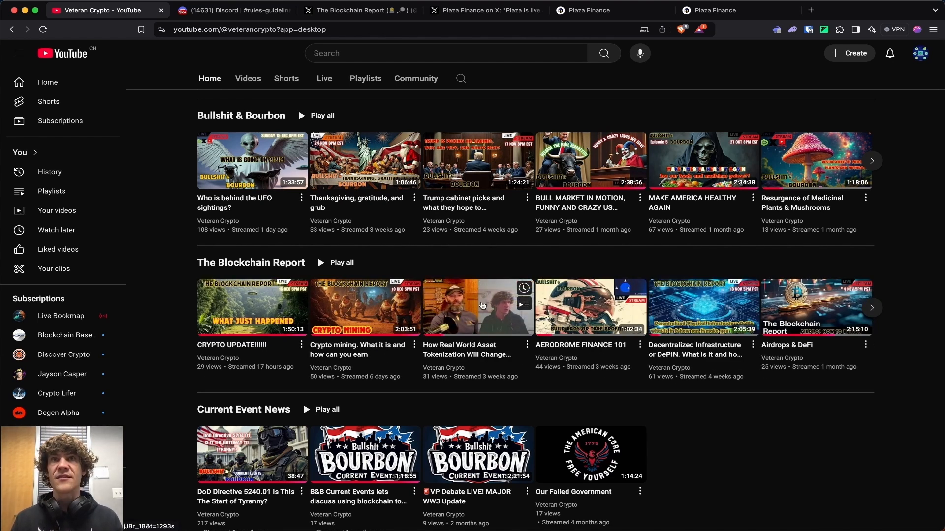
{"action": "mouse_move", "coordinate": [457, 314]}
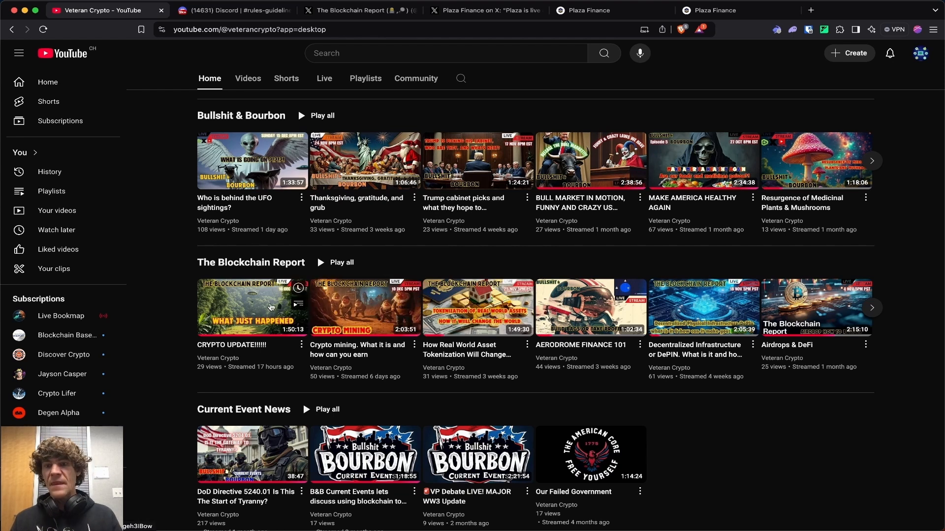
{"action": "mouse_move", "coordinate": [252, 307]}
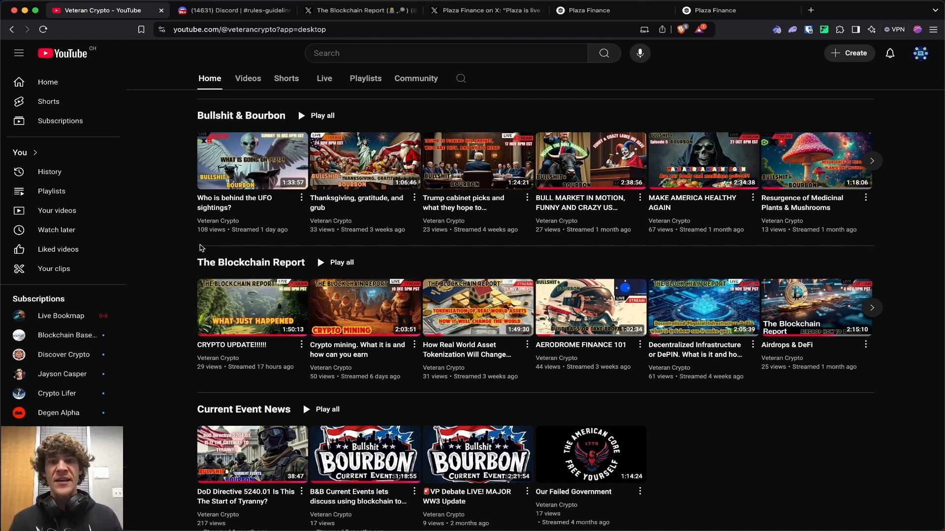
{"action": "mouse_move", "coordinate": [146, 94]}
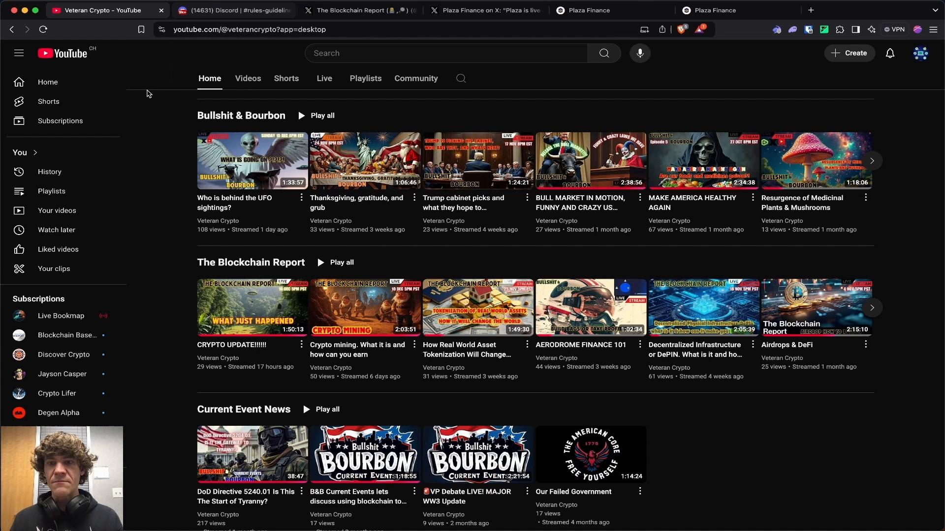
{"action": "scroll", "scroll_direction": "down", "scroll_amount": 3}
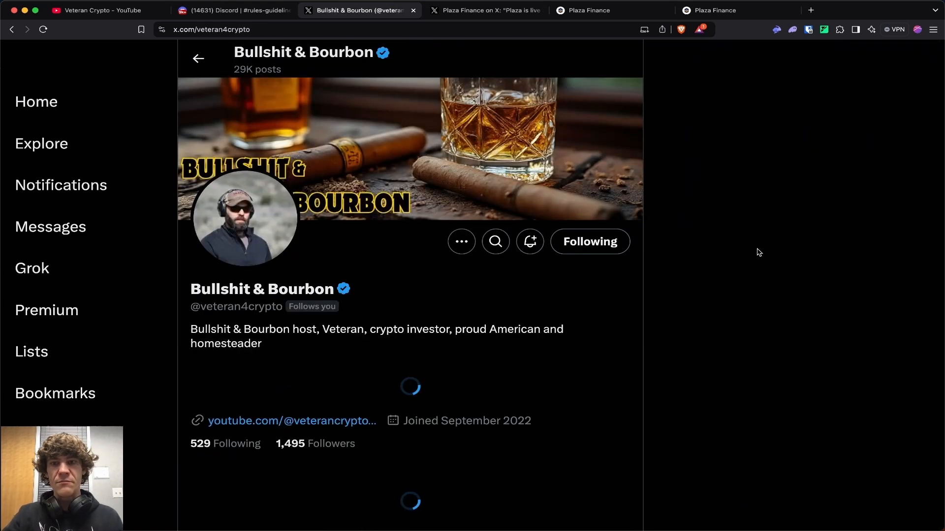
Step: Scroll through the Plaza Finance Base Sepolia testnet launch post on X
{"action": "scroll", "scroll_direction": "down", "scroll_amount": 3}
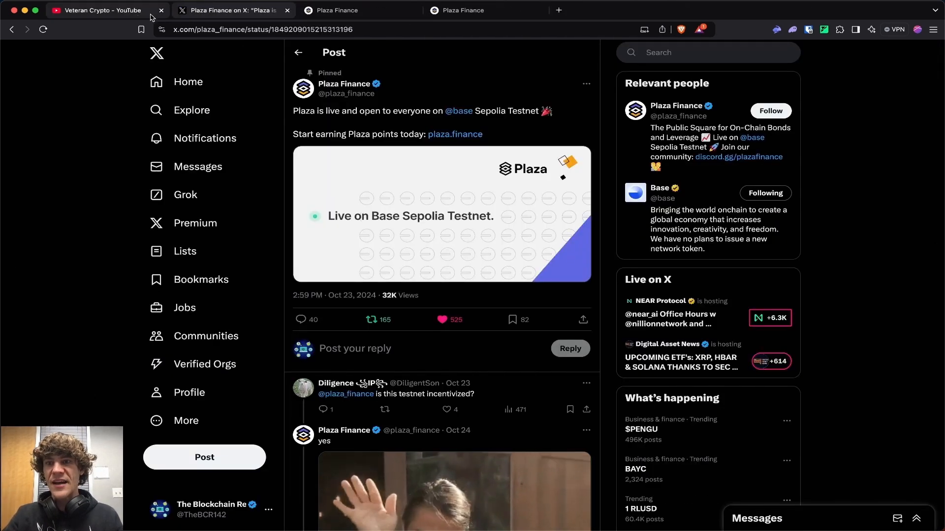
Step: Close the YouTube tab and reopen the Plaza testnet dashboard showing 32 points
{"action": "left_click", "coordinate": [161, 11]}
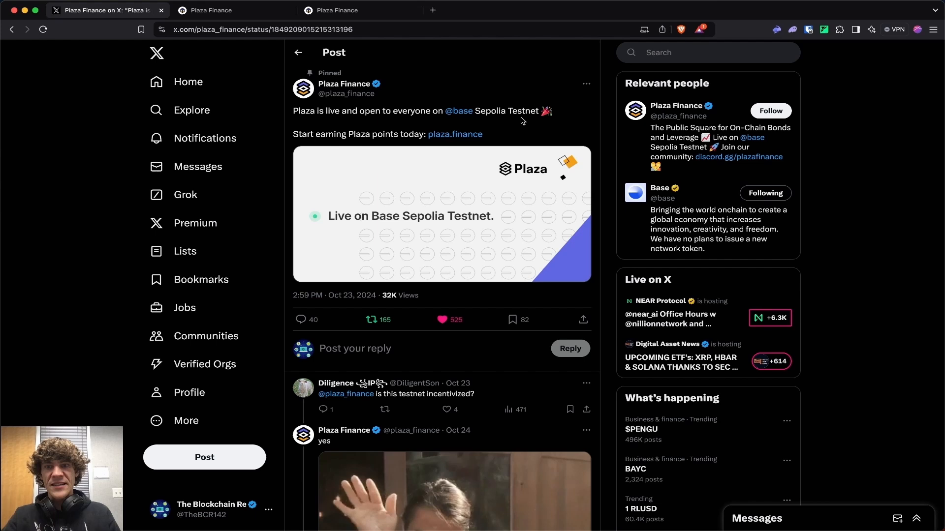
{"action": "left_click", "coordinate": [233, 11]}
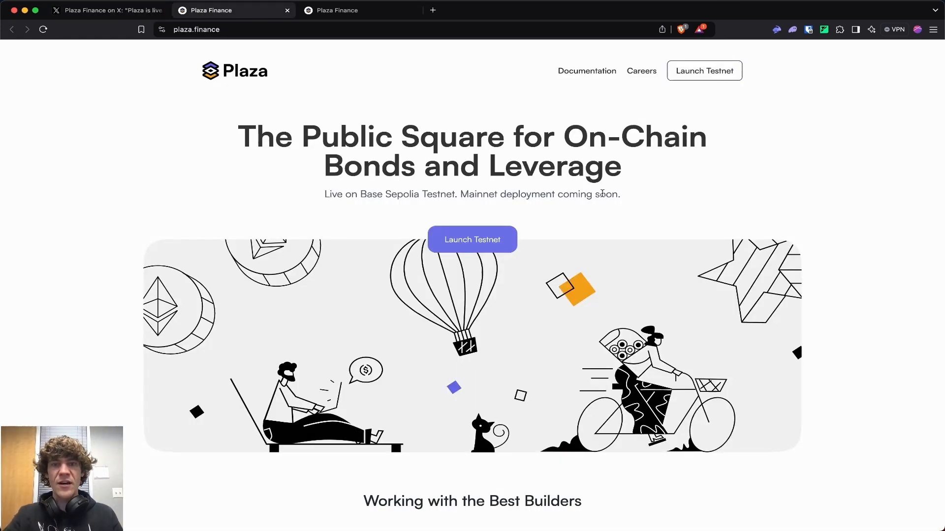
{"action": "scroll", "scroll_direction": "down", "scroll_amount": 3}
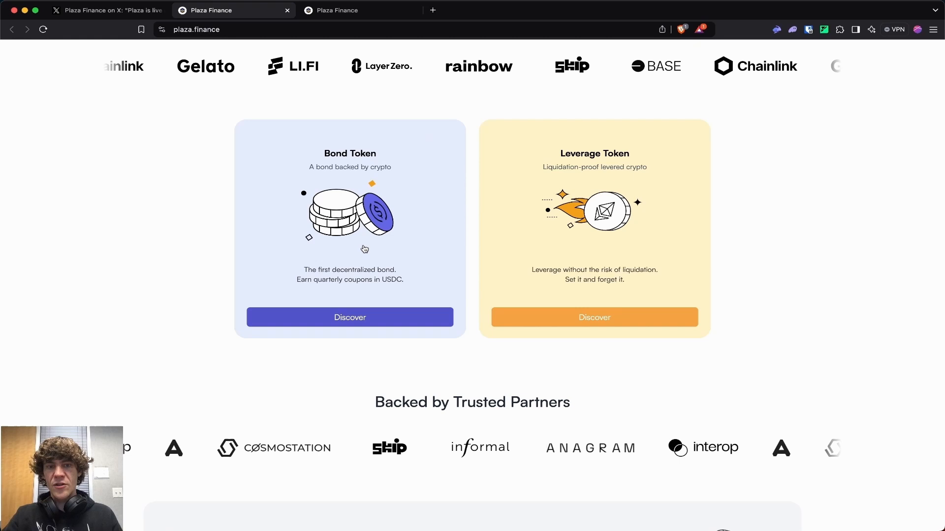
{"action": "left_click", "coordinate": [335, 10]}
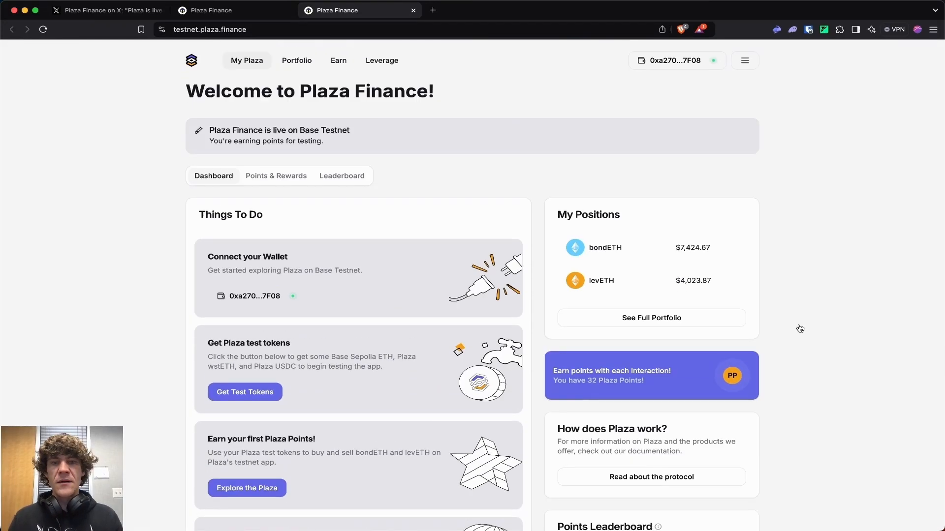
Step: Request the daily test tokens and preview the referral sharing options
{"action": "scroll", "scroll_direction": "down", "scroll_amount": 3}
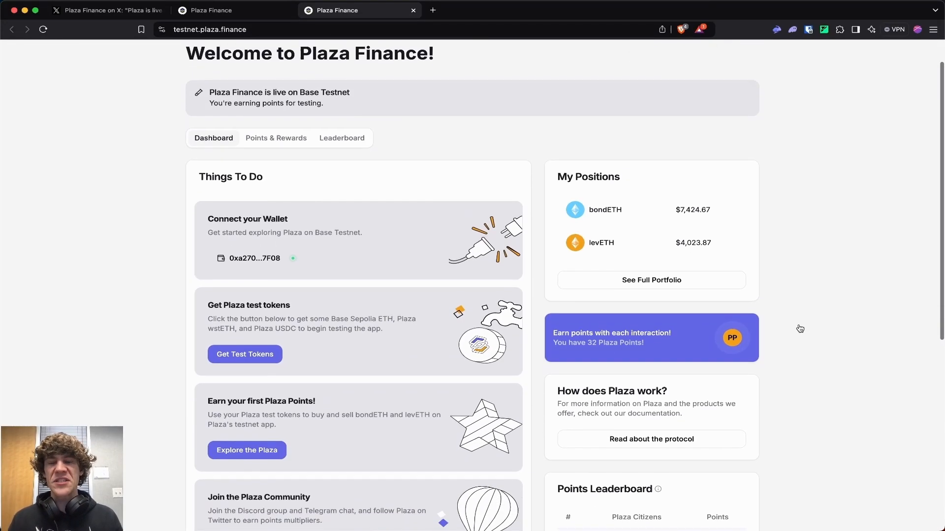
{"action": "left_click", "coordinate": [245, 354]}
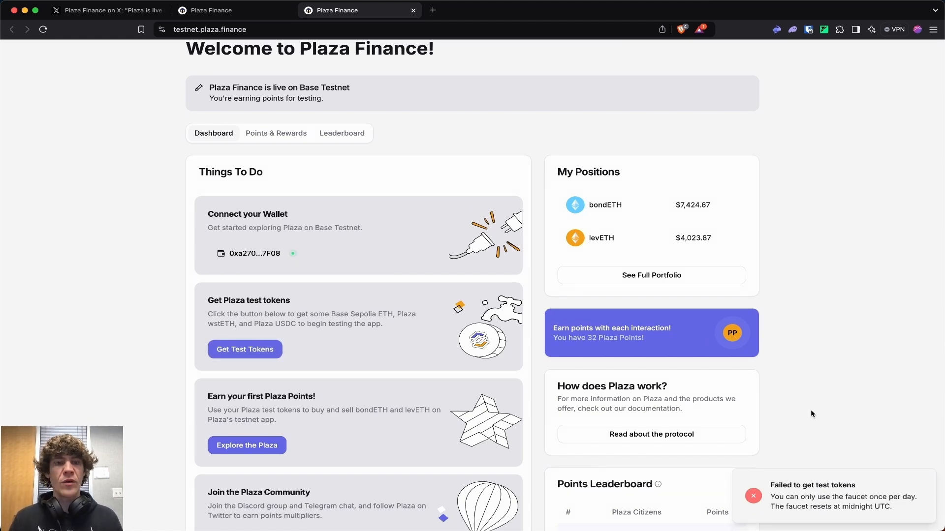
{"action": "mouse_move", "coordinate": [790, 432]}
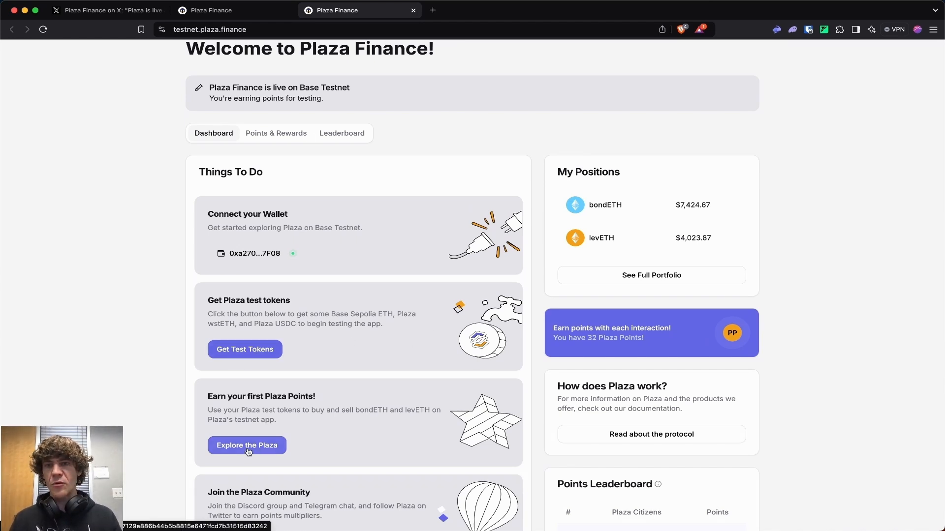
{"action": "scroll", "scroll_direction": "down", "scroll_amount": 3}
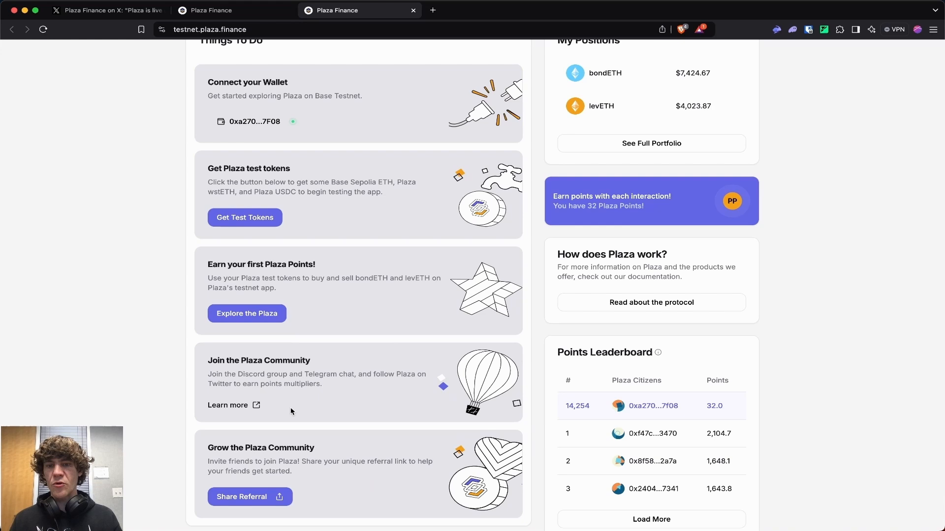
{"action": "left_click", "coordinate": [250, 496]}
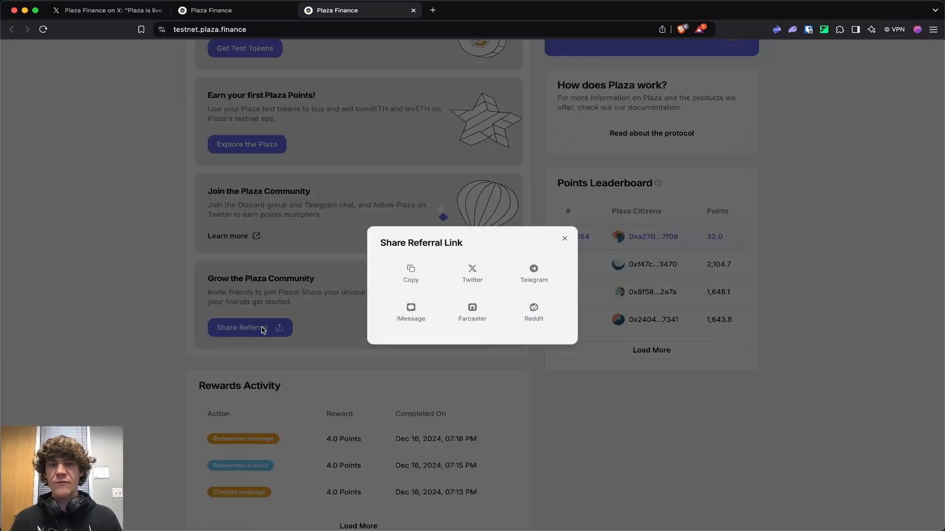
{"action": "left_click", "coordinate": [564, 238]}
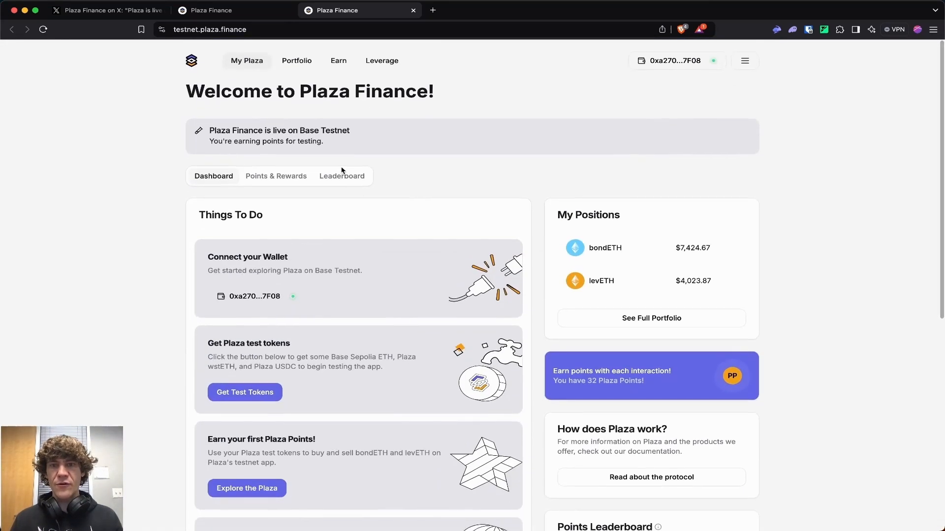
Step: Open Points & Rewards and post the referral link on X
{"action": "left_click", "coordinate": [276, 176]}
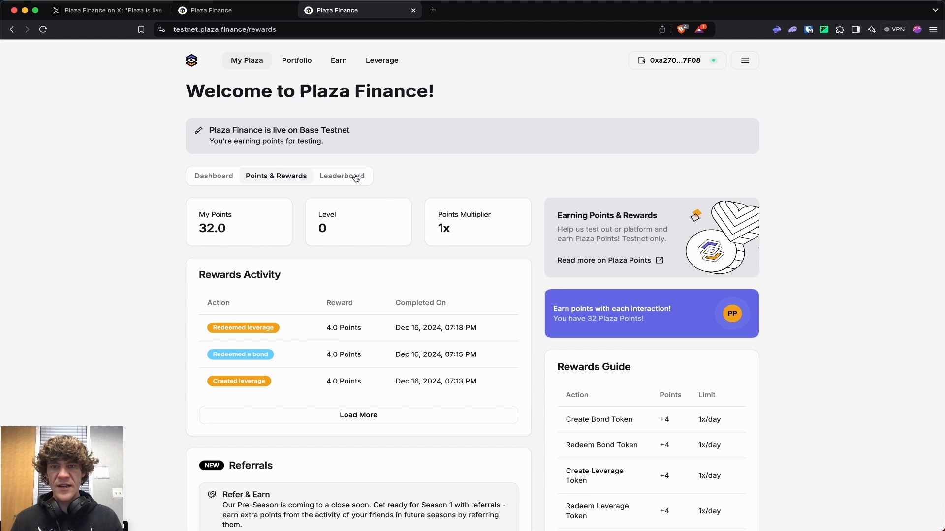
{"action": "scroll", "scroll_direction": "down", "scroll_amount": 3}
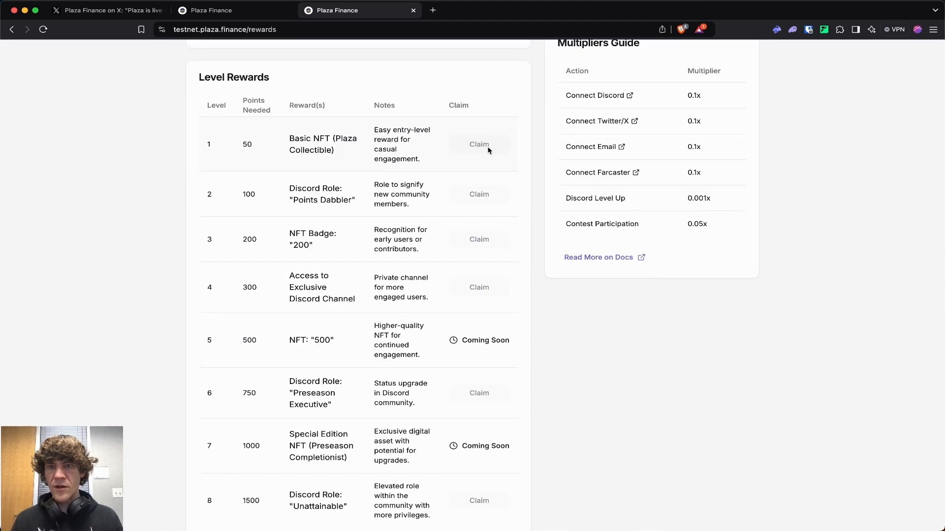
{"action": "scroll", "scroll_direction": "down", "scroll_amount": 3}
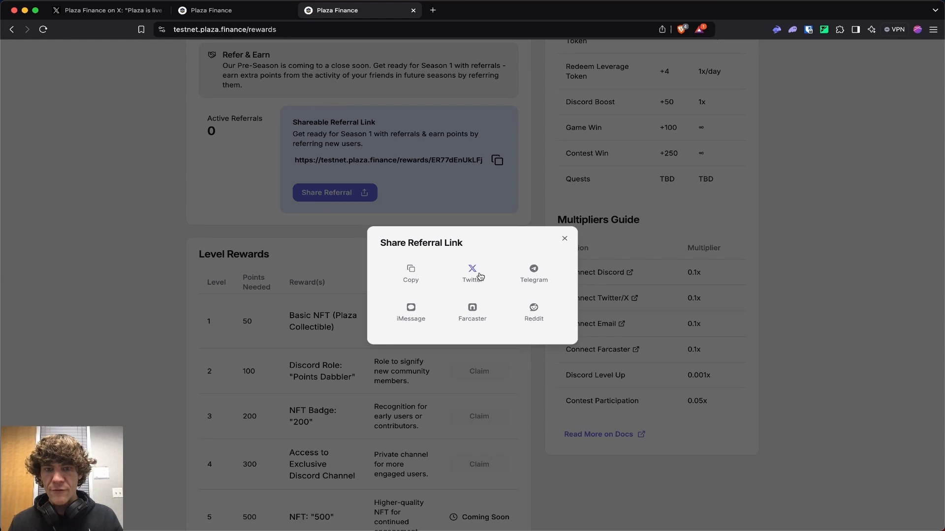
{"action": "left_click", "coordinate": [473, 272]}
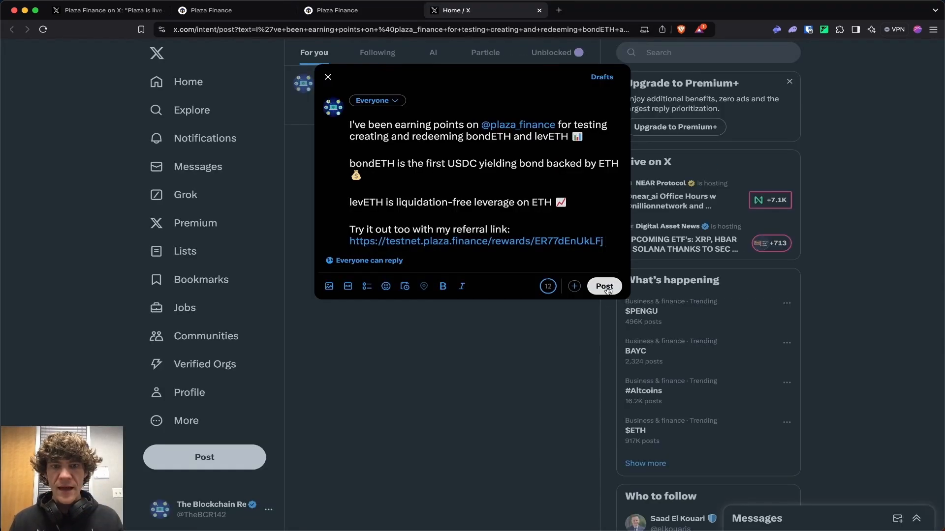
{"action": "left_click", "coordinate": [337, 11]}
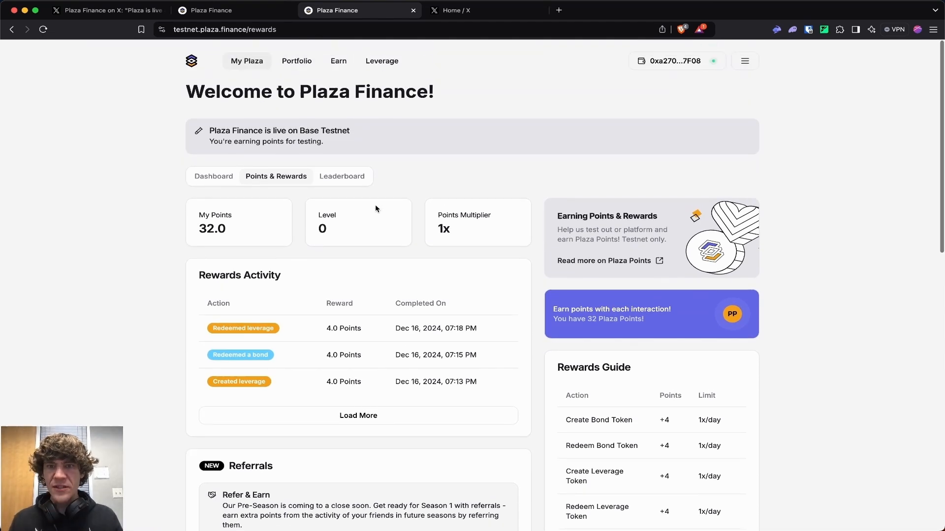
Step: Return to the dashboard and browse the wstETH market details
{"action": "left_click", "coordinate": [341, 177]}
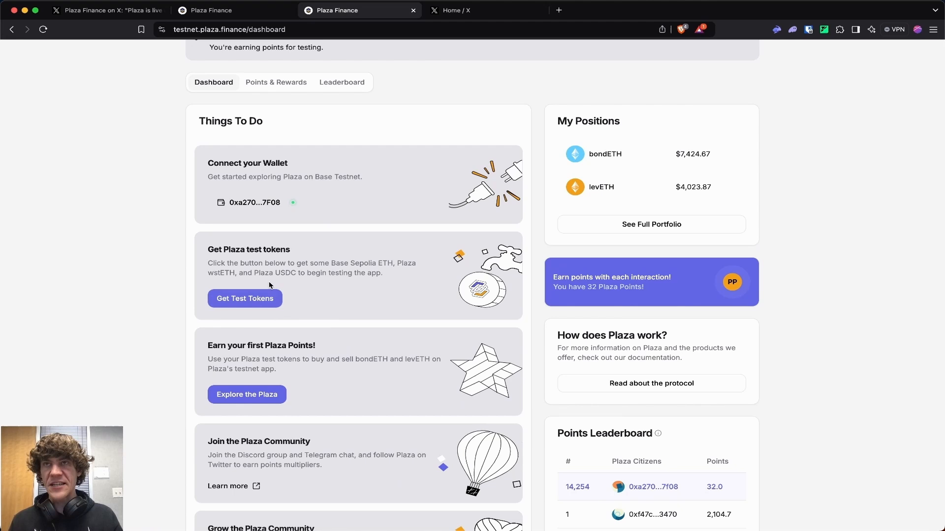
{"action": "left_click", "coordinate": [246, 394]}
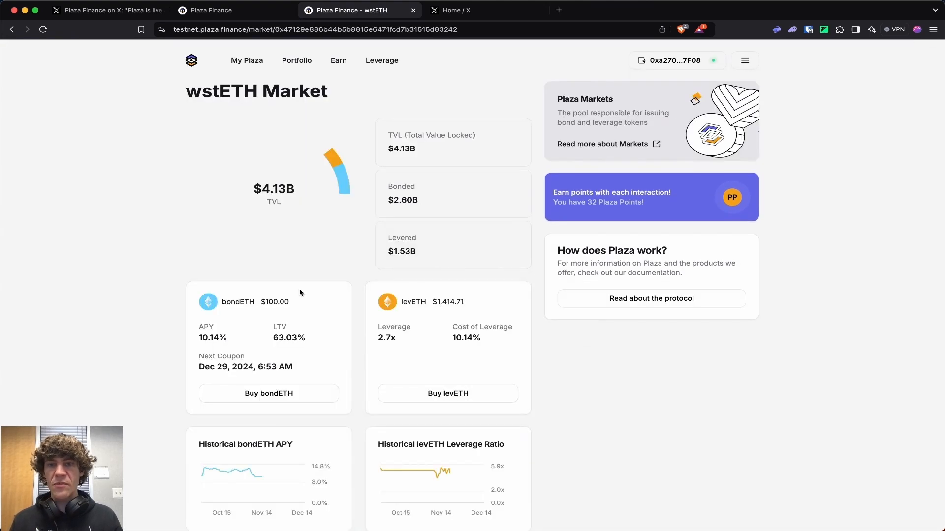
{"action": "scroll", "scroll_direction": "down", "scroll_amount": 3}
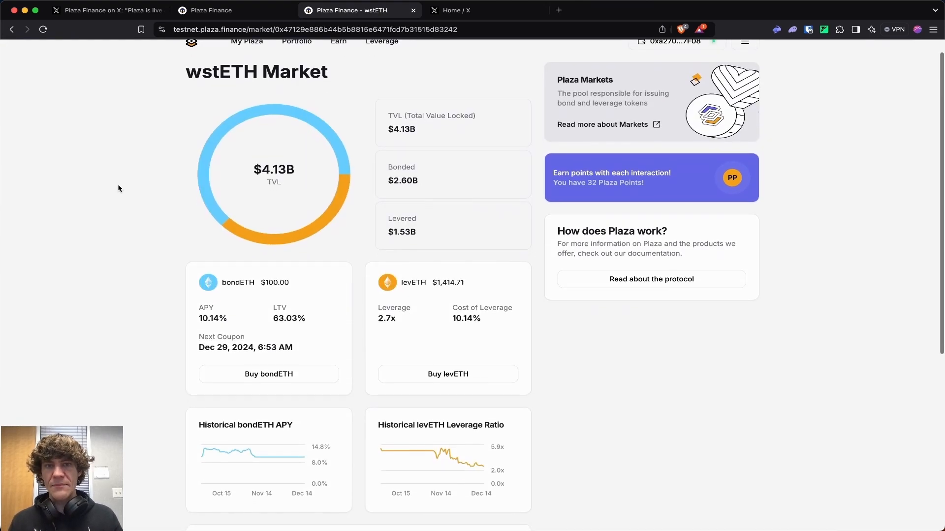
{"action": "scroll", "scroll_direction": "down", "scroll_amount": 3}
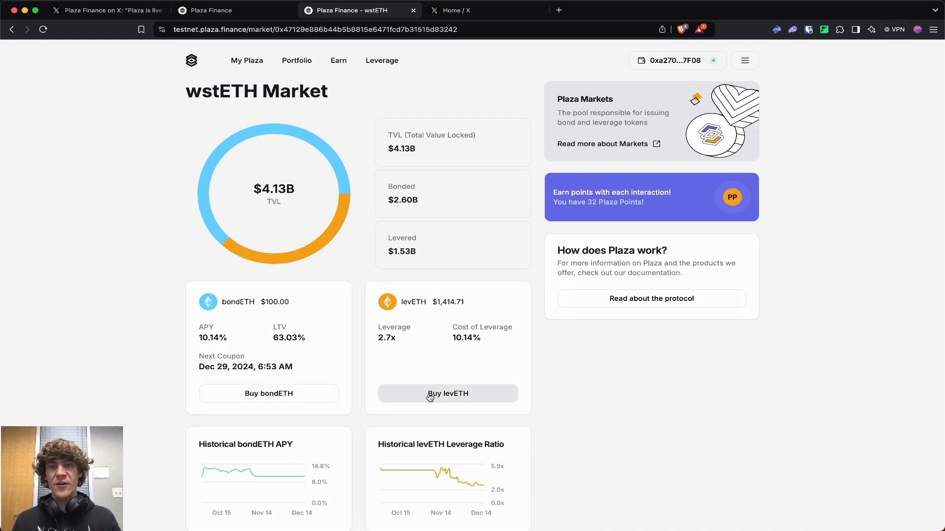
{"action": "scroll", "scroll_direction": "down", "scroll_amount": 3}
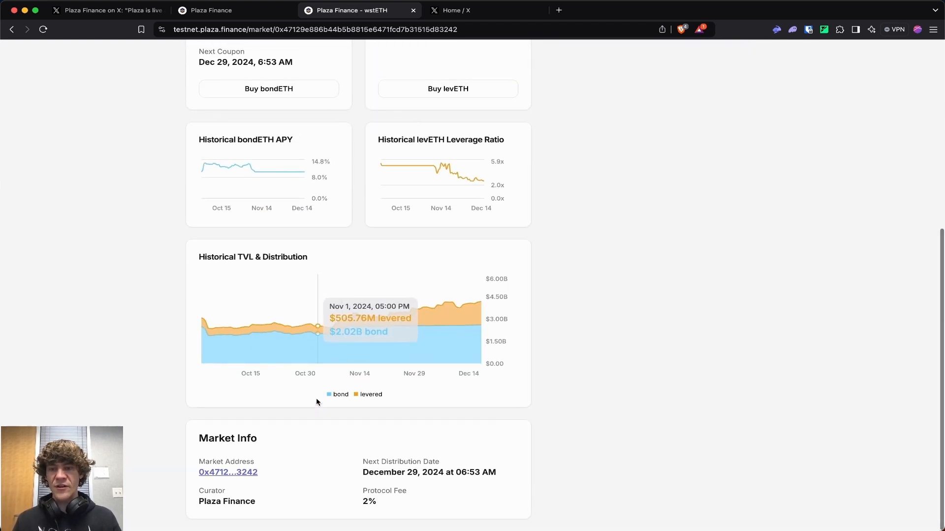
{"action": "scroll", "scroll_direction": "up", "scroll_amount": 3}
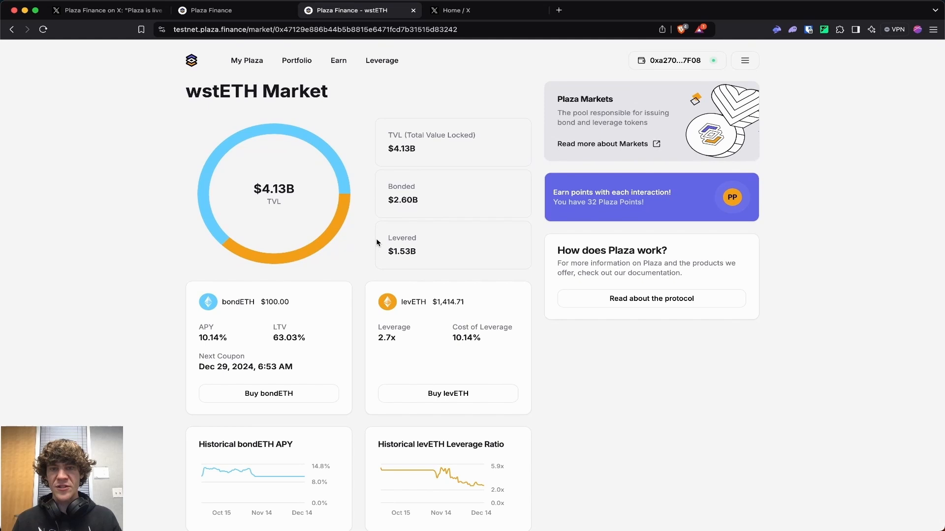
{"action": "mouse_move", "coordinate": [338, 60]}
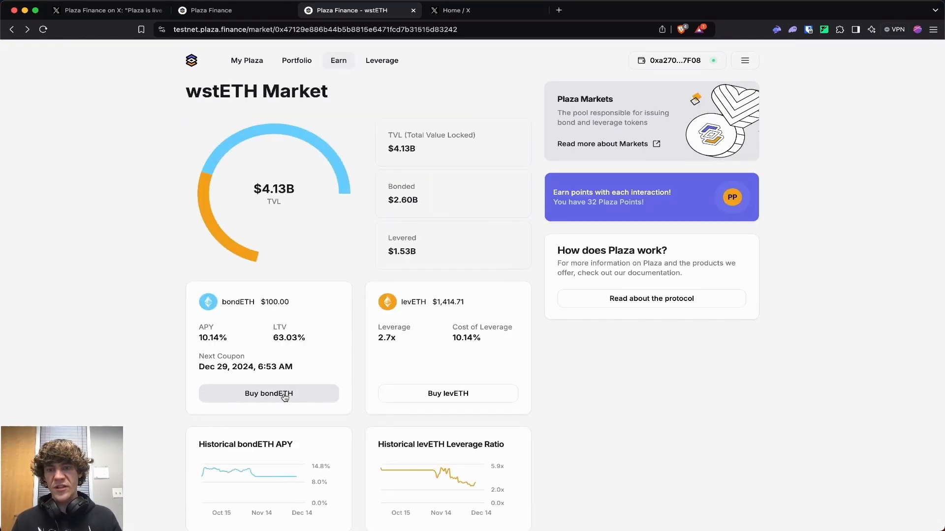
Step: Open the bondETH Earn page, then the levETH Leverage checkout
{"action": "left_click", "coordinate": [268, 394]}
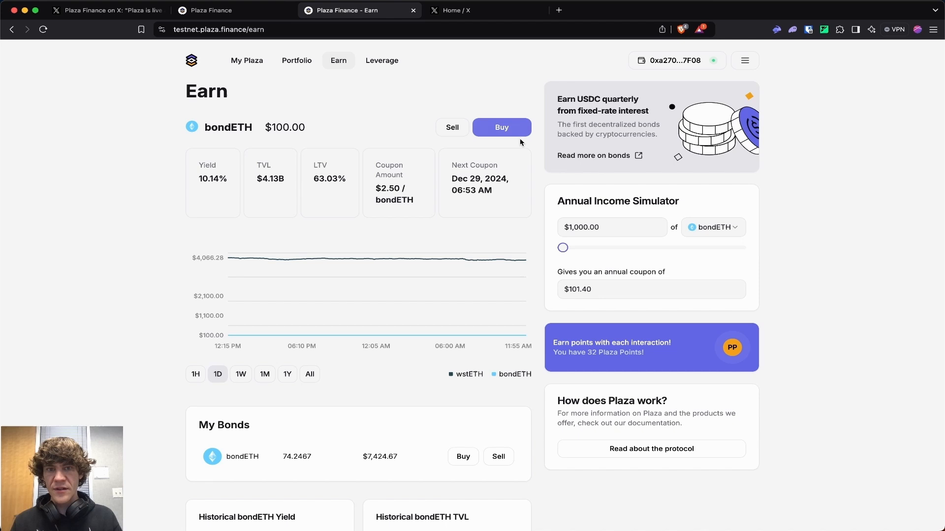
{"action": "left_click", "coordinate": [501, 127]}
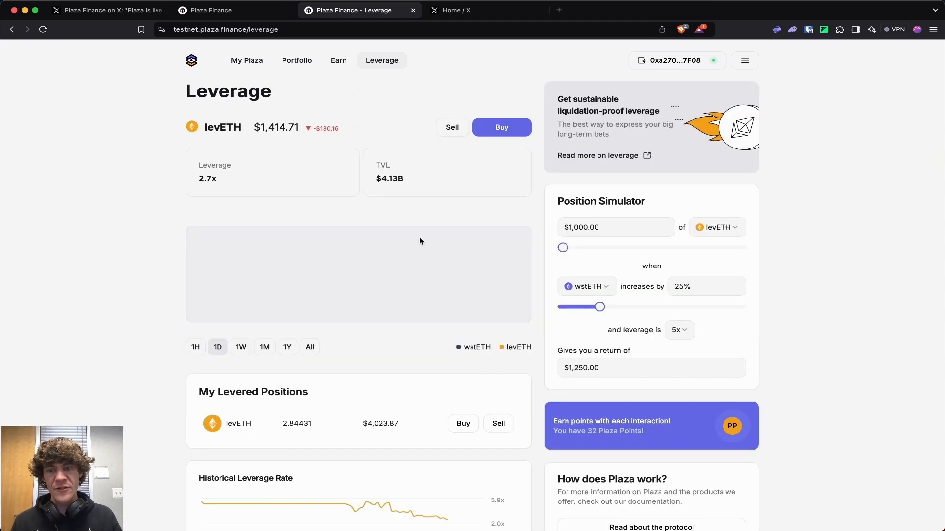
{"action": "left_click", "coordinate": [501, 127]}
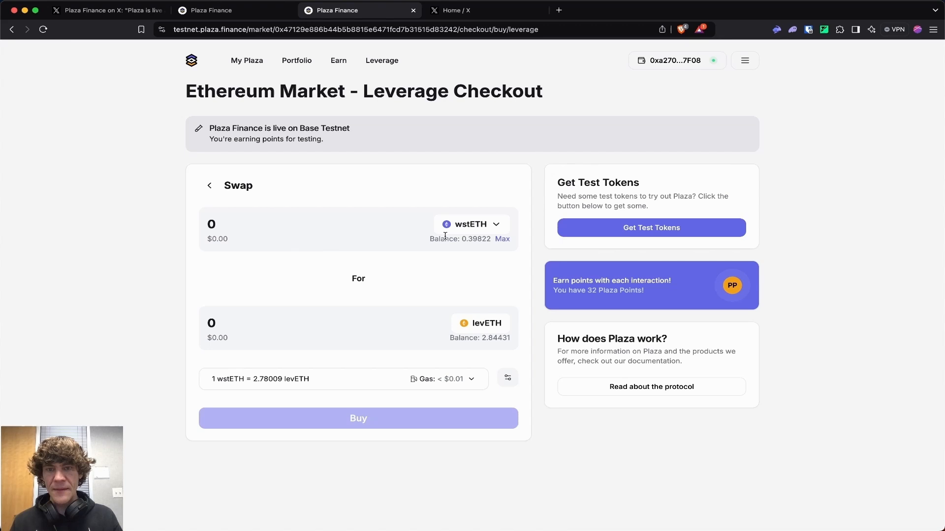
Step: Set wstETH as the payment token on the levETH checkout
{"action": "left_click", "coordinate": [471, 224]}
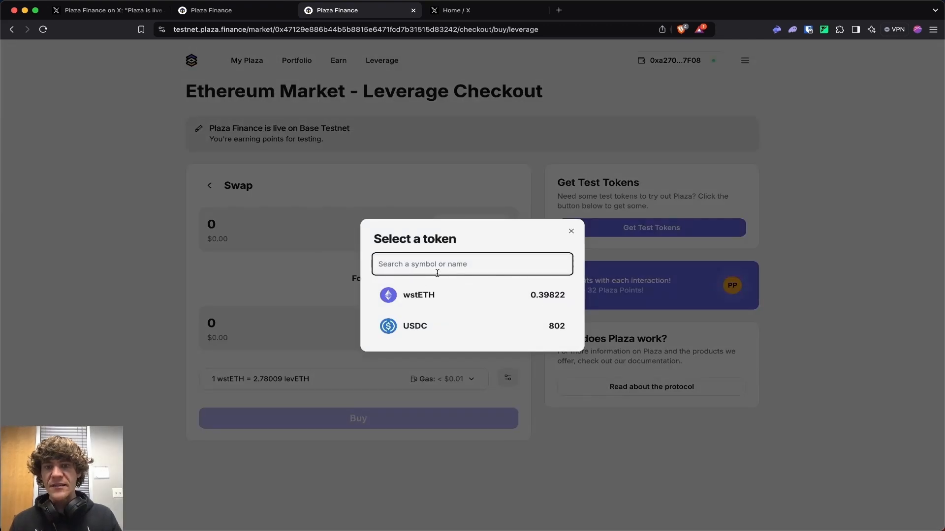
{"action": "left_click", "coordinate": [418, 295]}
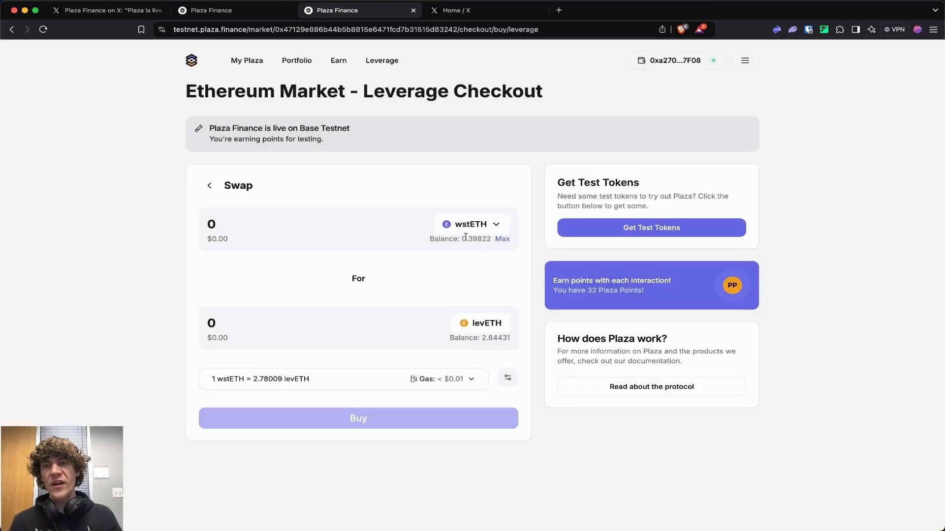
{"action": "left_click", "coordinate": [471, 224]}
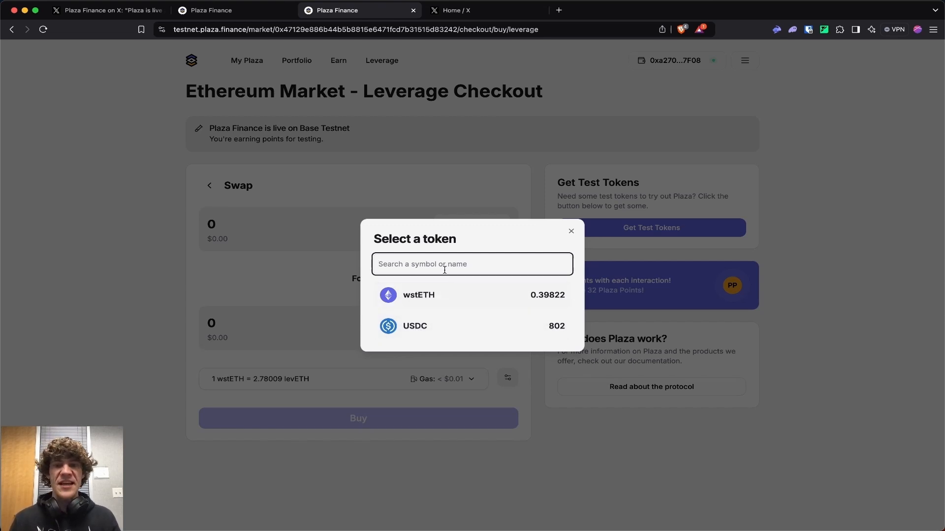
{"action": "left_click", "coordinate": [418, 295]}
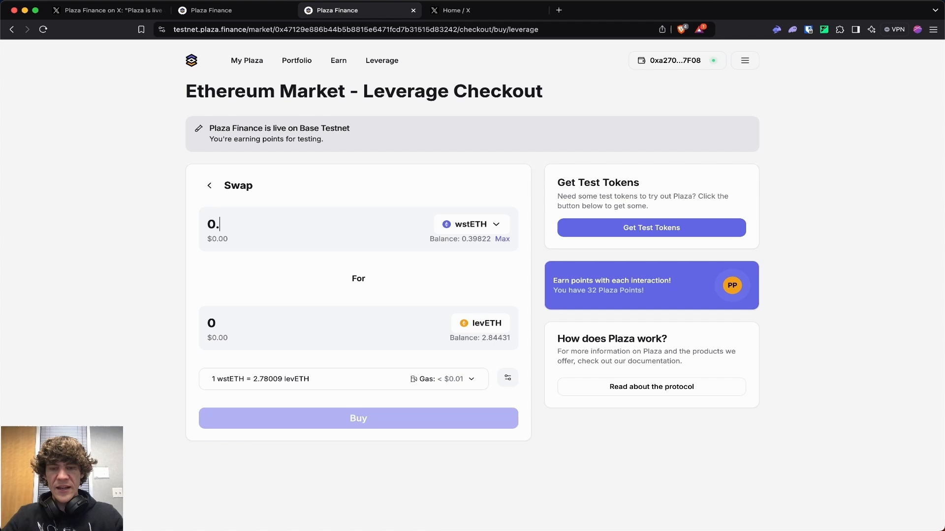
Step: Buy levETH with 0.15 wstETH, raising levETH to 3.26, then switch to bondETH
{"action": "left_click", "coordinate": [357, 418]}
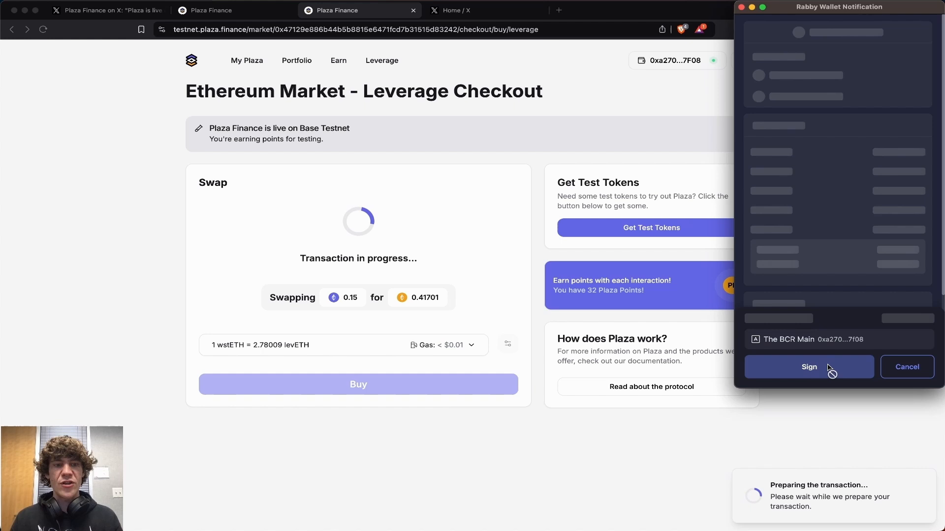
{"action": "left_click", "coordinate": [809, 367]}
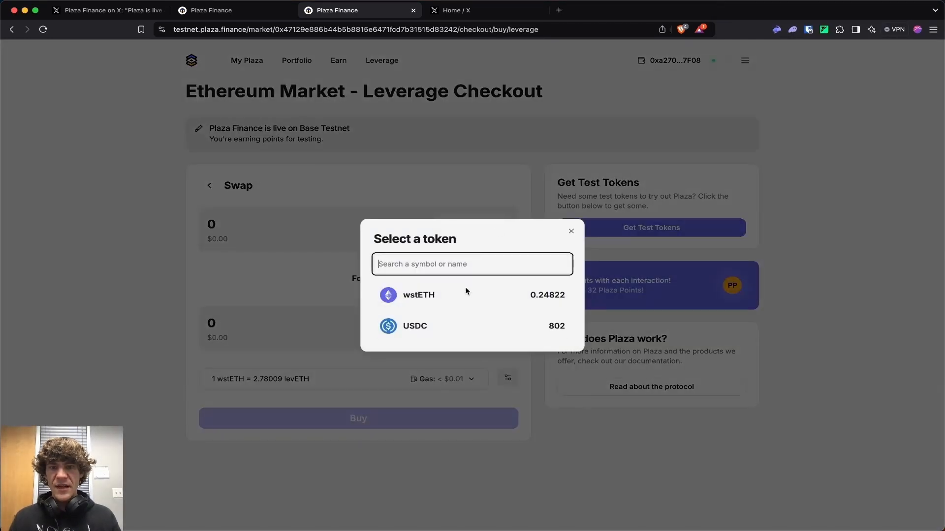
{"action": "left_click", "coordinate": [414, 326]}
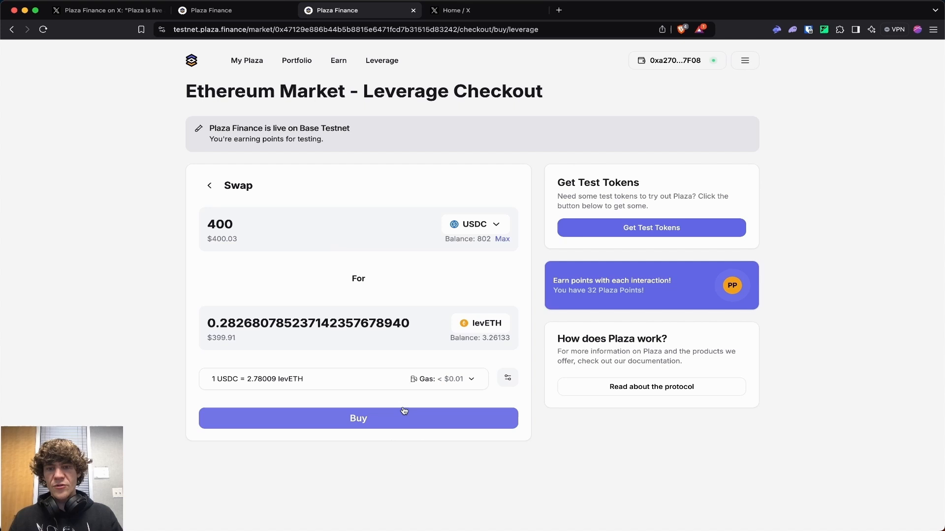
{"action": "left_click", "coordinate": [220, 224]}
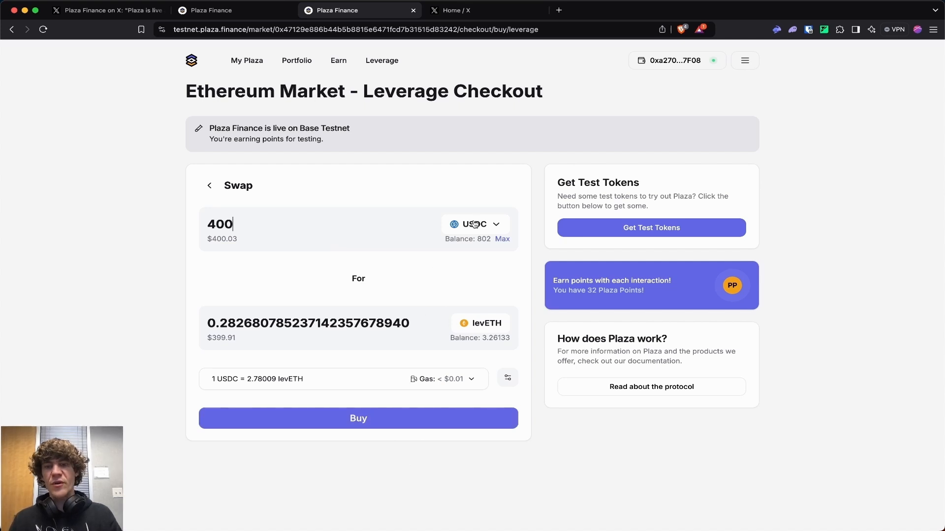
{"action": "mouse_move", "coordinate": [338, 60]}
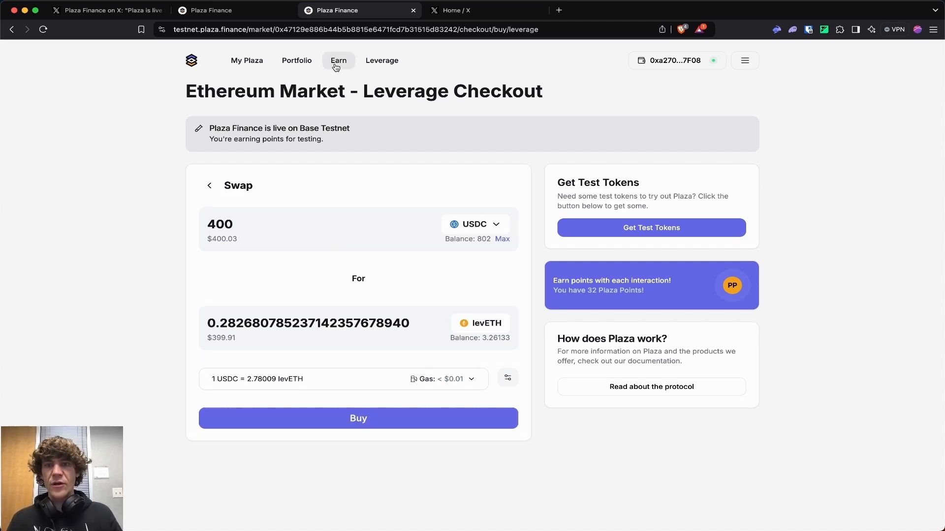
{"action": "left_click", "coordinate": [473, 224]}
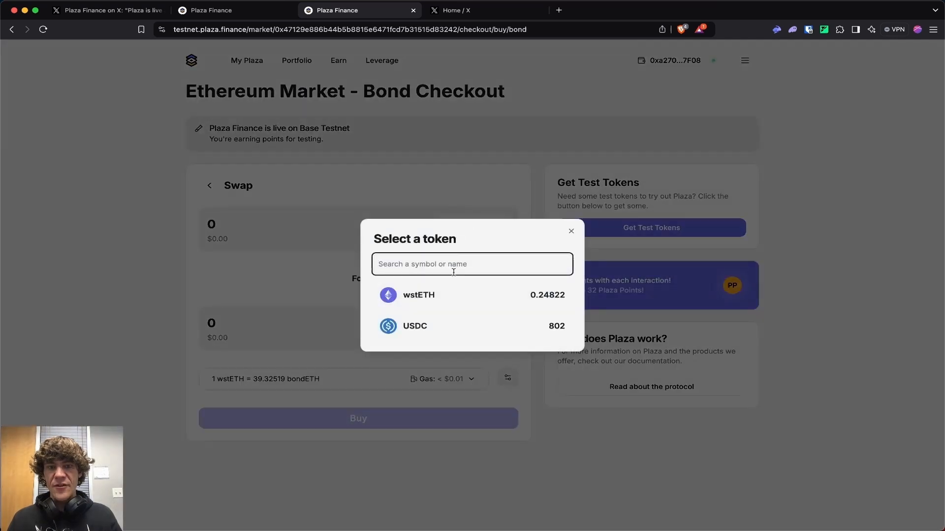
Step: Buy bondETH with 0.1 wstETH, then start a fresh bondETH checkout entering 400
{"action": "left_click", "coordinate": [418, 294]}
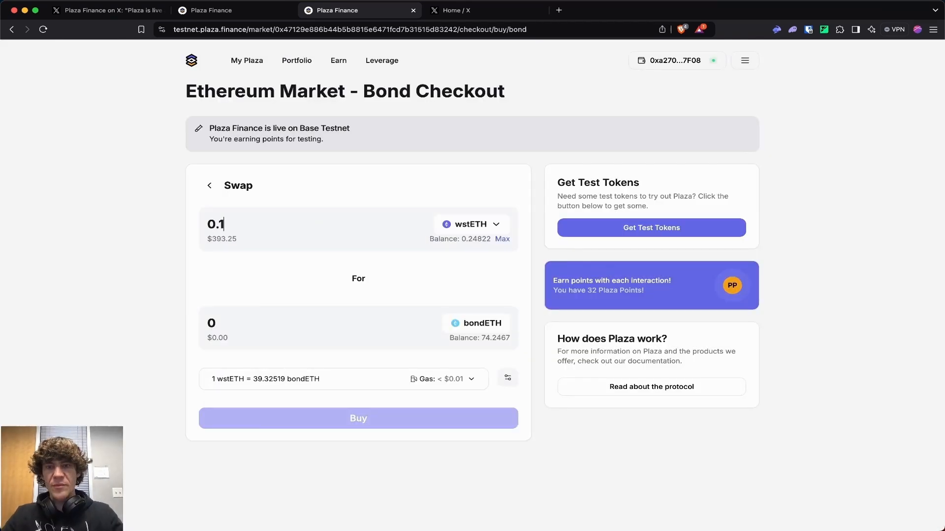
{"action": "left_click", "coordinate": [358, 419]}
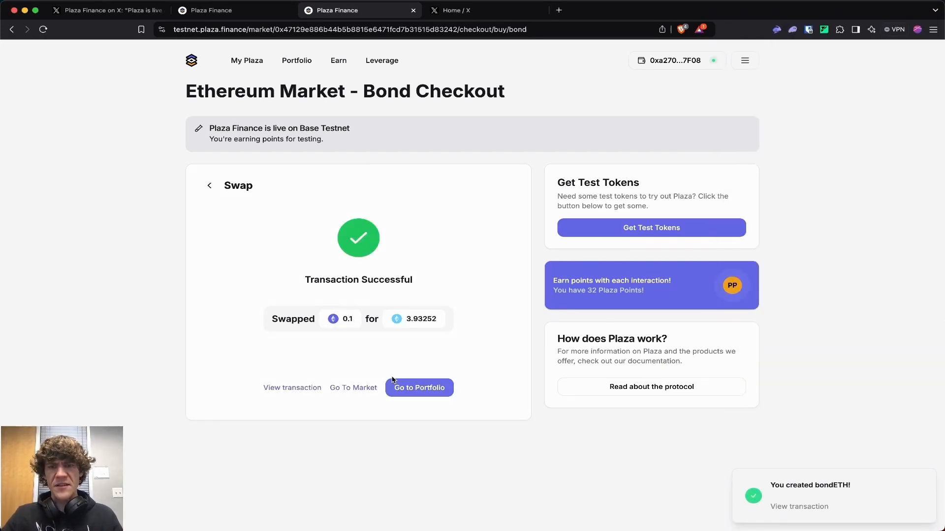
{"action": "left_click", "coordinate": [419, 387]}
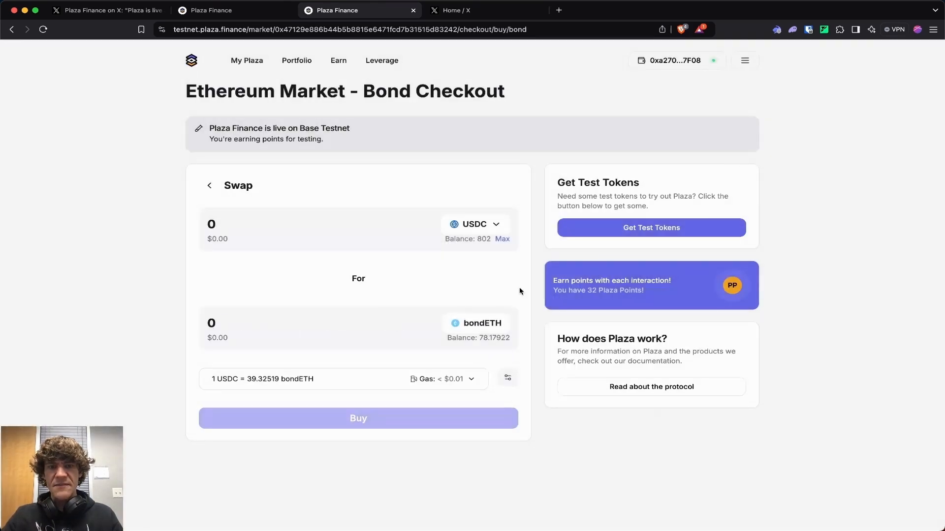
{"action": "type", "text": "400"}
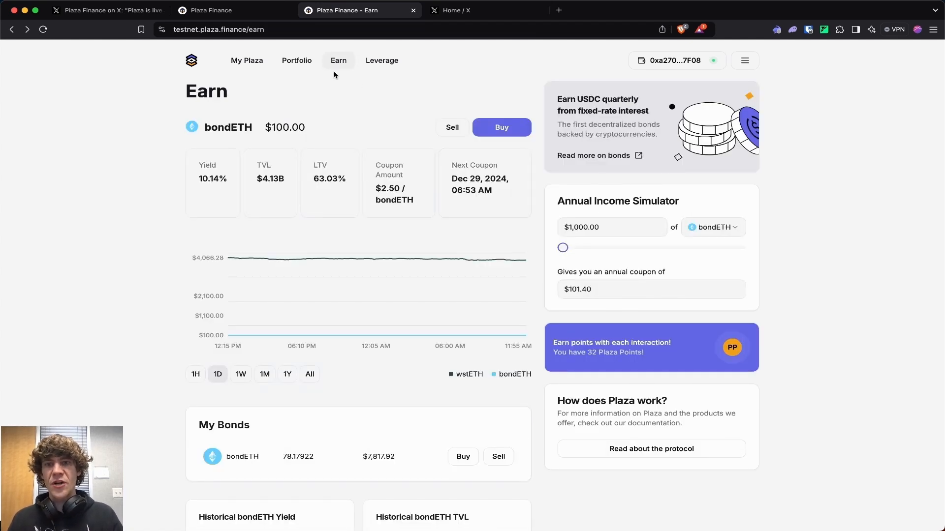
Step: Sell 1 bondETH for wstETH, confirming both wallet transactions
{"action": "left_click", "coordinate": [451, 127]}
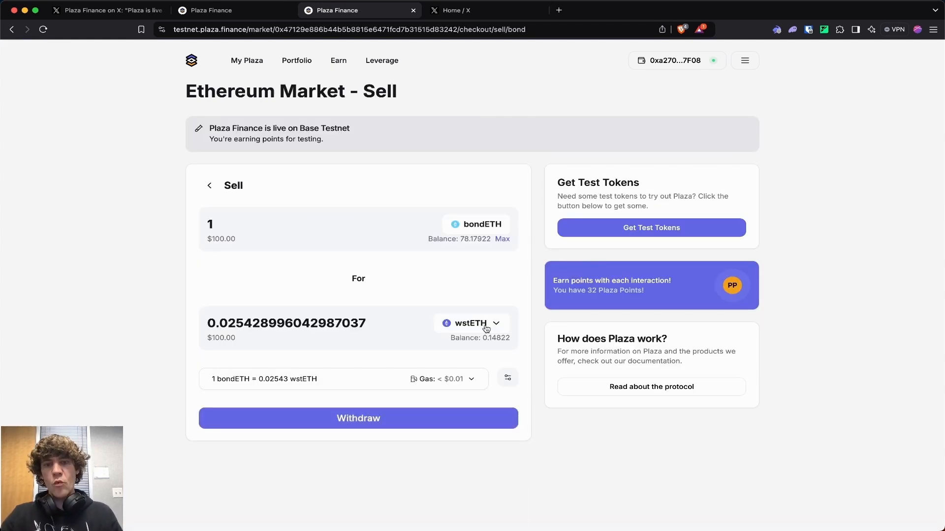
{"action": "left_click", "coordinate": [358, 419]}
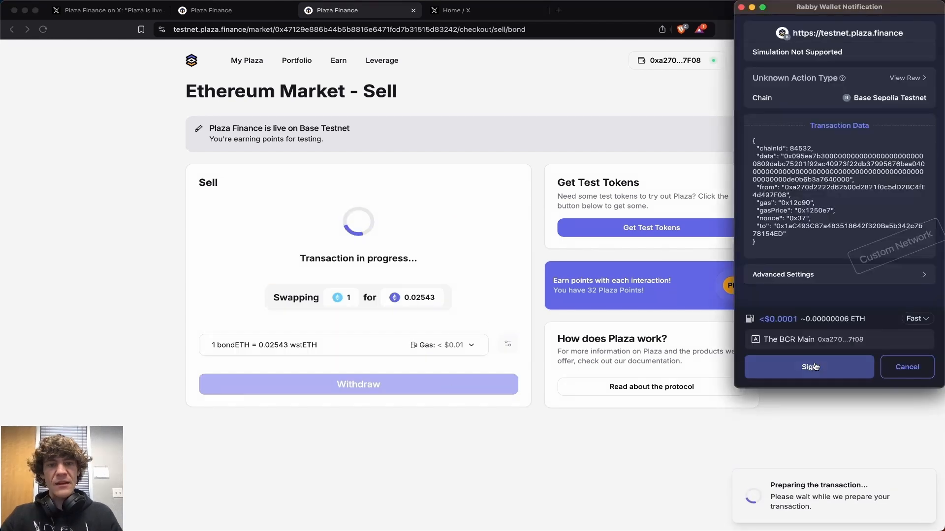
{"action": "left_click", "coordinate": [808, 367]}
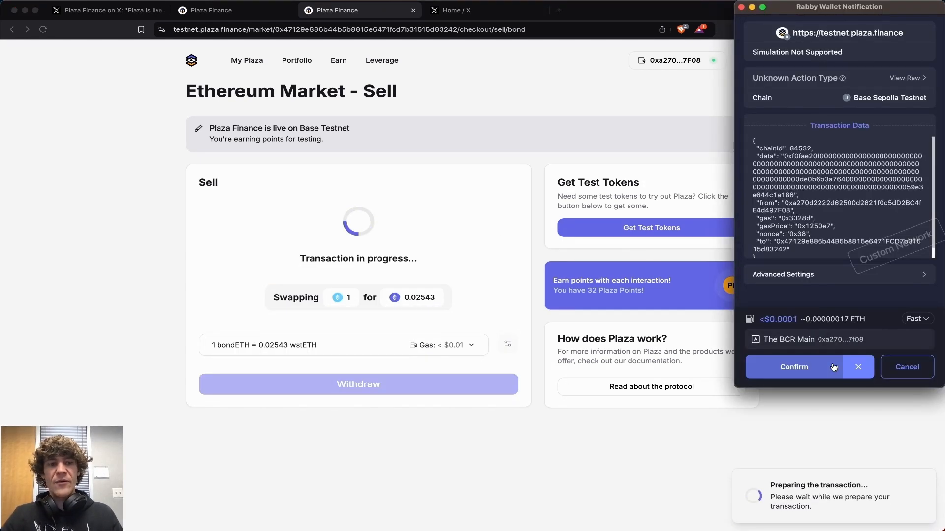
{"action": "left_click", "coordinate": [794, 367]}
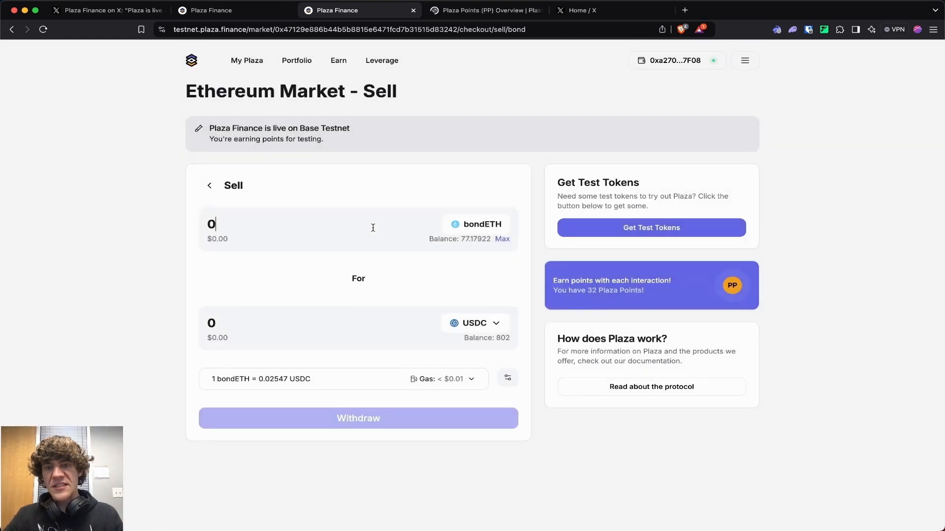
Step: Set up selling 1 levETH to receive wstETH
{"action": "type", "text": "1"}
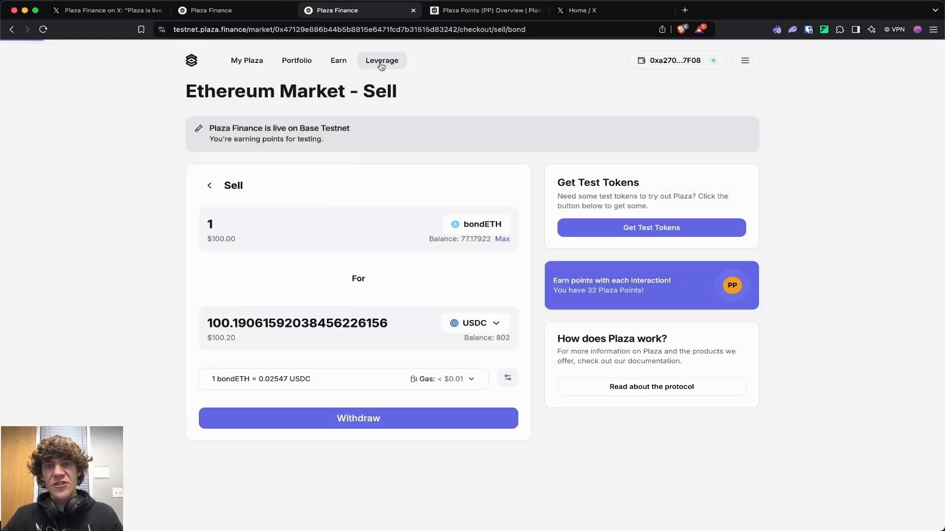
{"action": "left_click", "coordinate": [382, 60]}
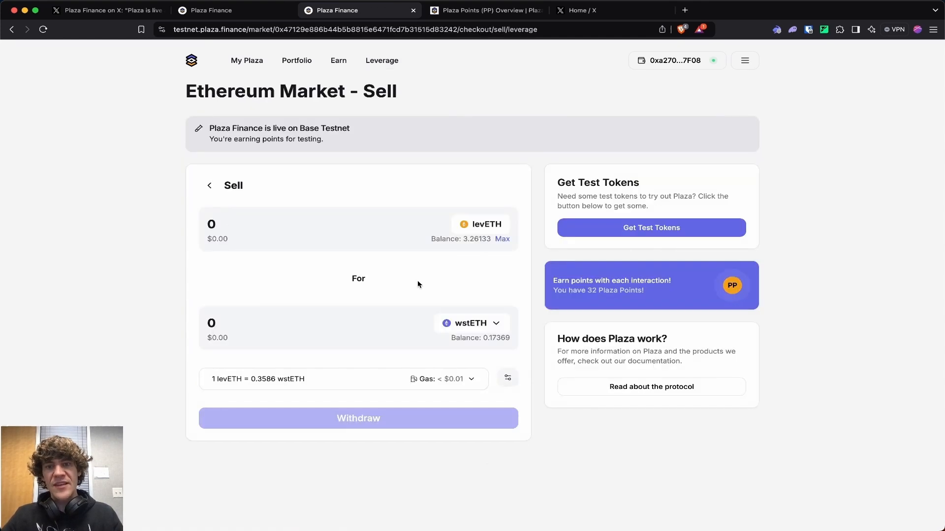
{"action": "left_click", "coordinate": [471, 324]}
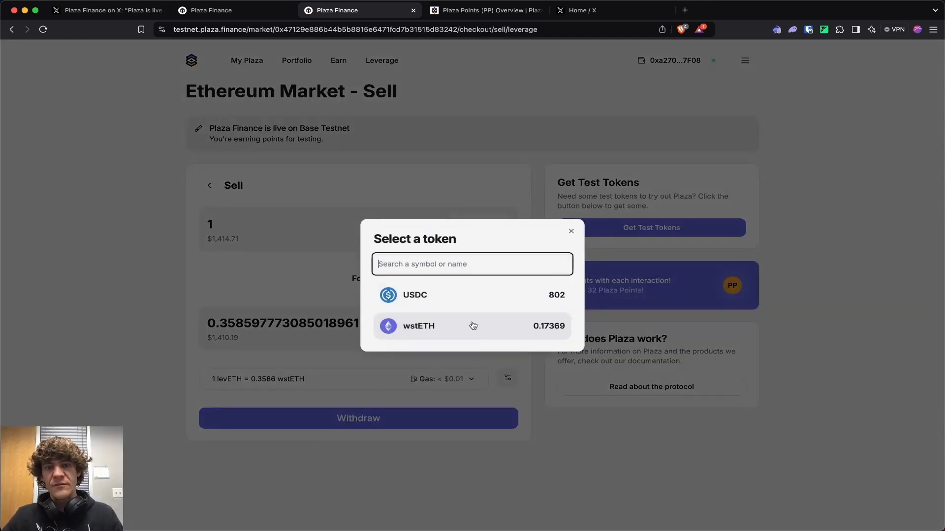
{"action": "left_click", "coordinate": [418, 326]}
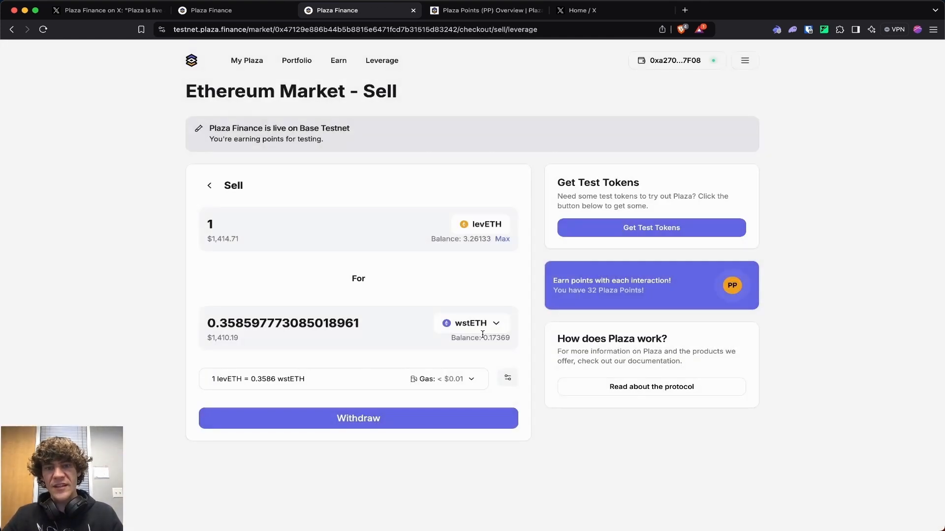
{"action": "left_click", "coordinate": [472, 323]}
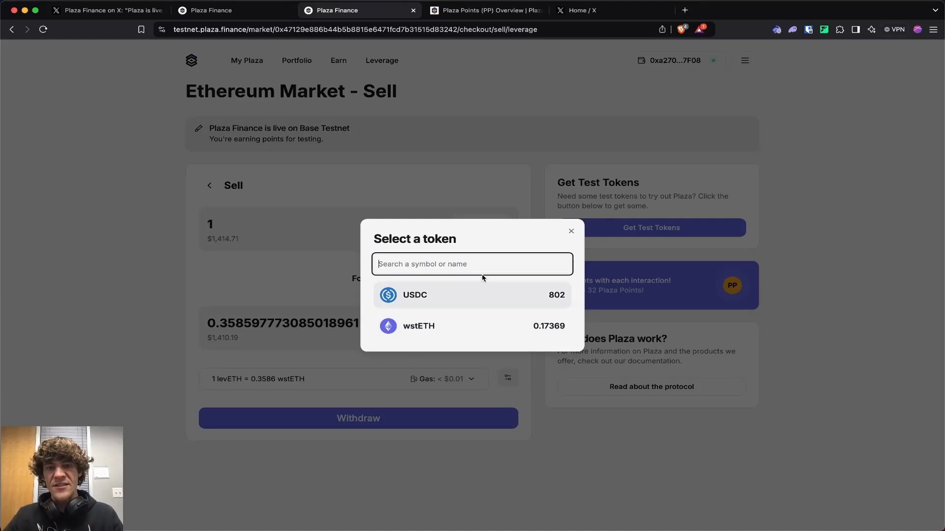
Step: Read through the Action Incentives section of the Plaza Points documentation
{"action": "left_click", "coordinate": [487, 10]}
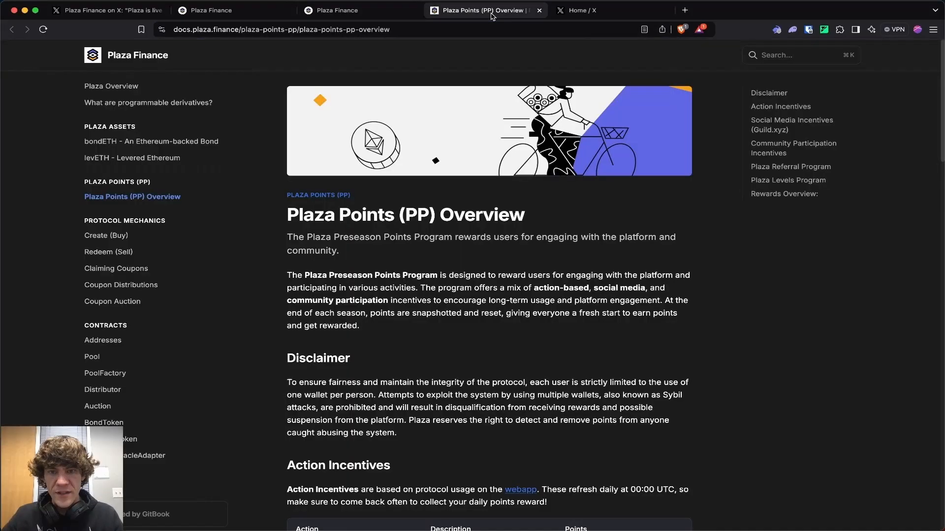
{"action": "scroll", "scroll_direction": "down", "scroll_amount": 3}
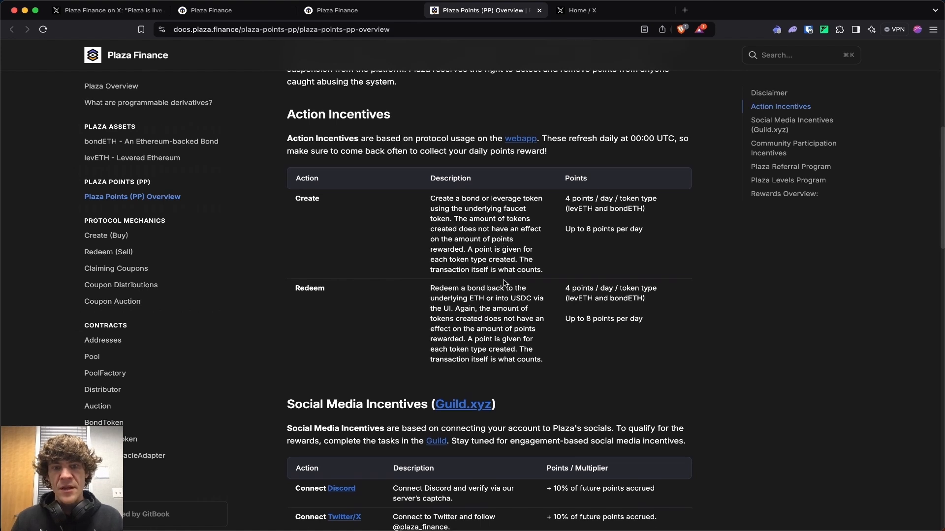
{"action": "scroll", "scroll_direction": "down", "scroll_amount": 3}
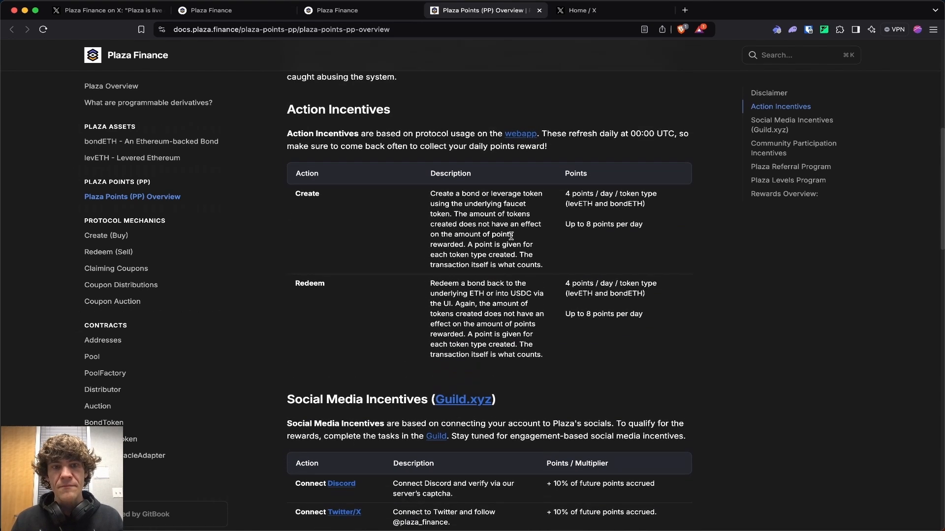
{"action": "scroll", "scroll_direction": "down", "scroll_amount": 3}
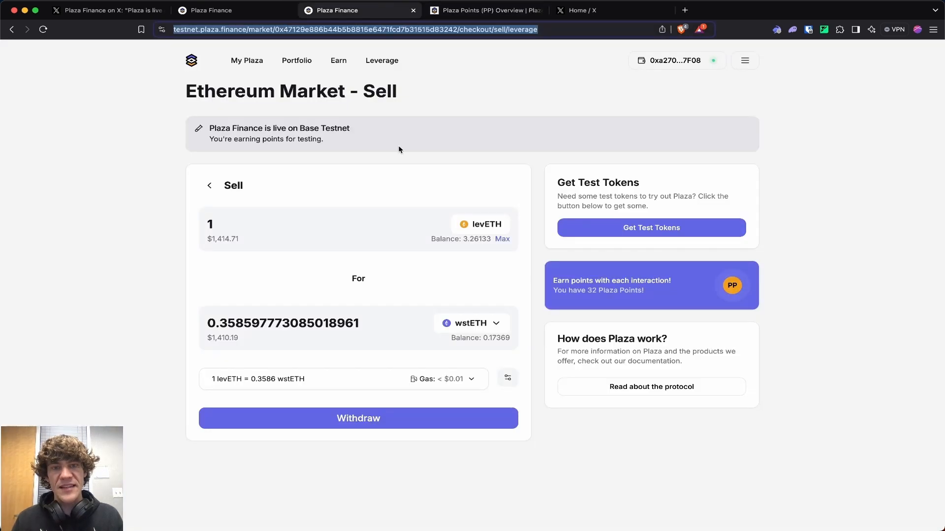
Step: Finish the Social Media Incentives section, then go back to the app's portfolio overview
{"action": "left_click", "coordinate": [485, 10]}
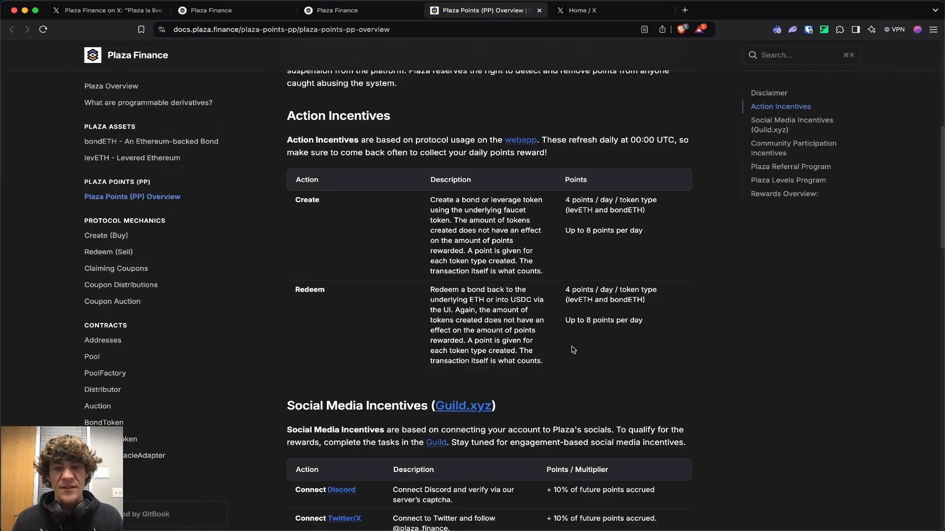
{"action": "scroll", "scroll_direction": "down", "scroll_amount": 3}
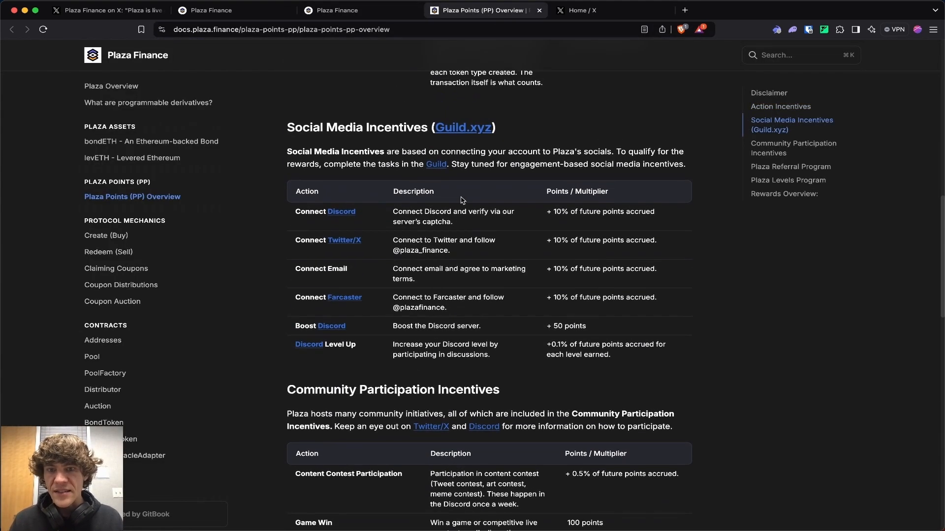
{"action": "left_click", "coordinate": [337, 10]}
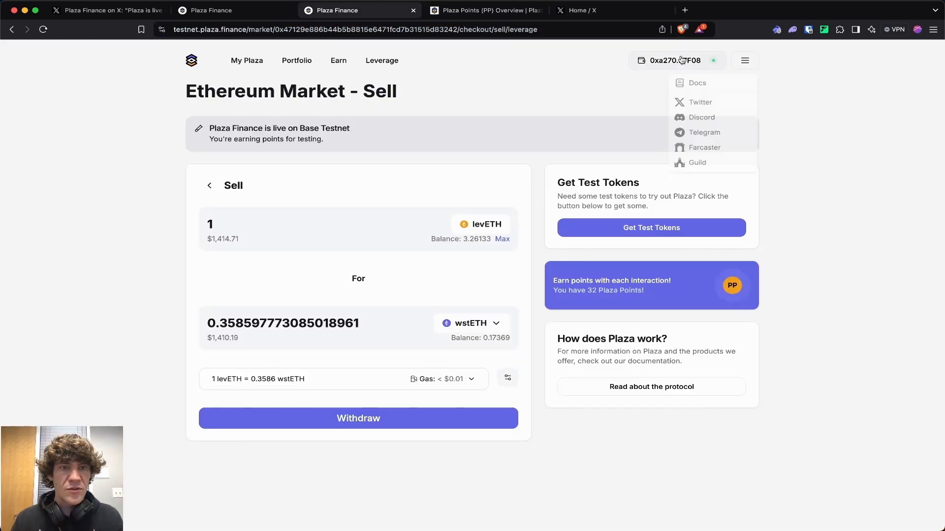
{"action": "left_click", "coordinate": [296, 57]}
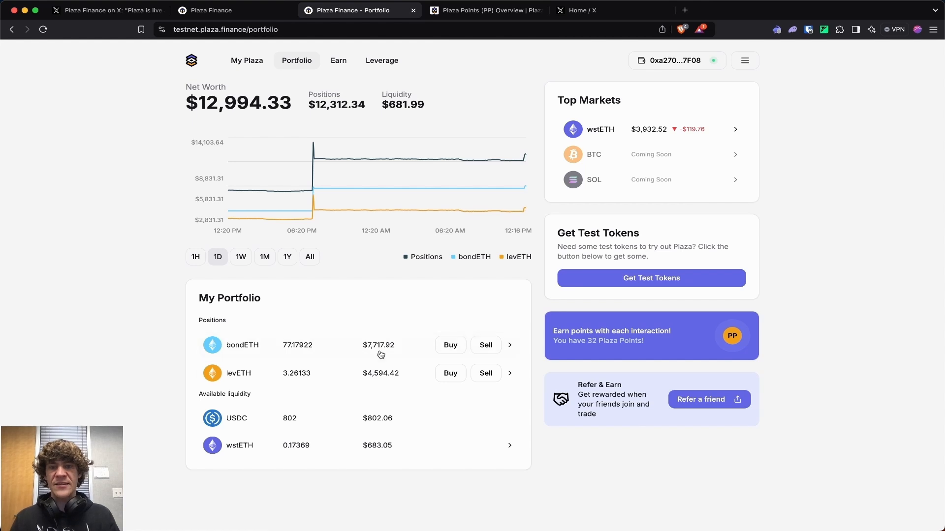
{"action": "mouse_move", "coordinate": [729, 132]}
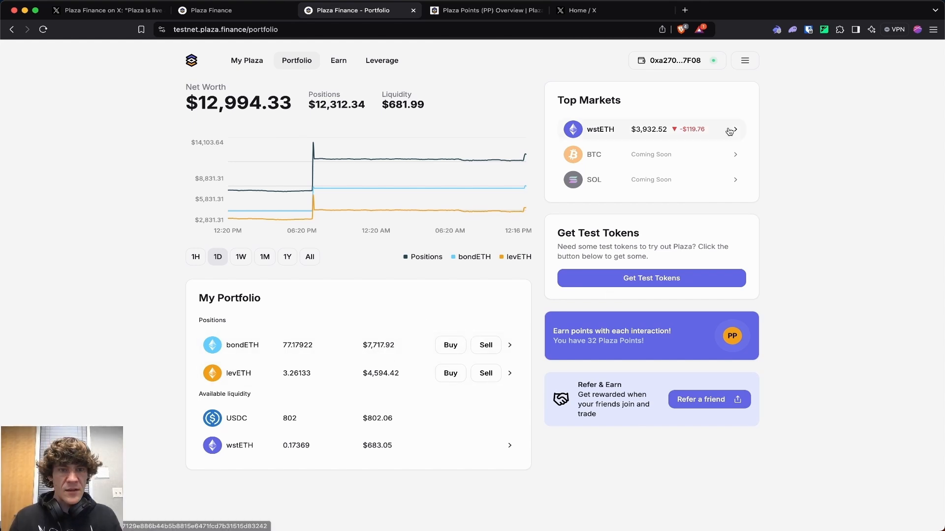
Step: Review the bondETH, levETH, USDC and wstETH positions, then bring up the Plaza Finance guild
{"action": "left_click", "coordinate": [246, 61]}
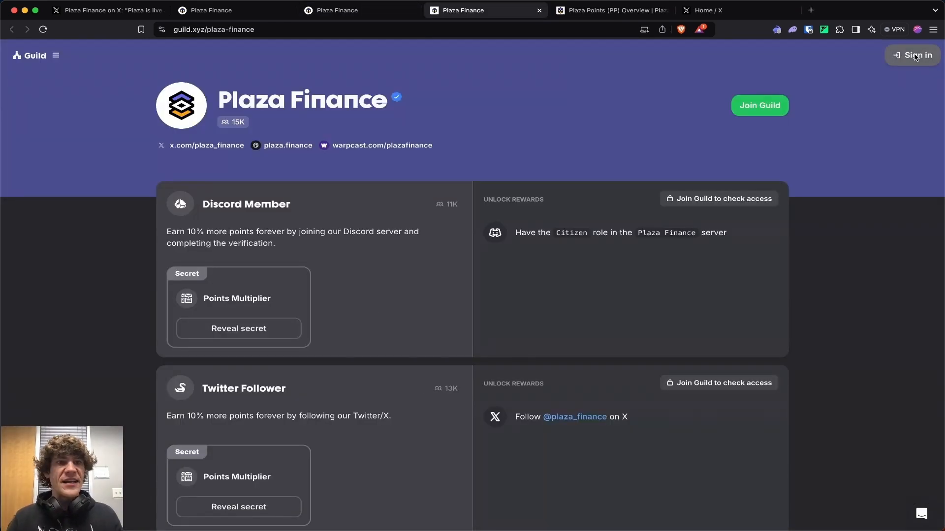
Step: Sign in to Guild.xyz with Rabby Wallet, sign the ownership message, and check join access
{"action": "left_click", "coordinate": [912, 54]}
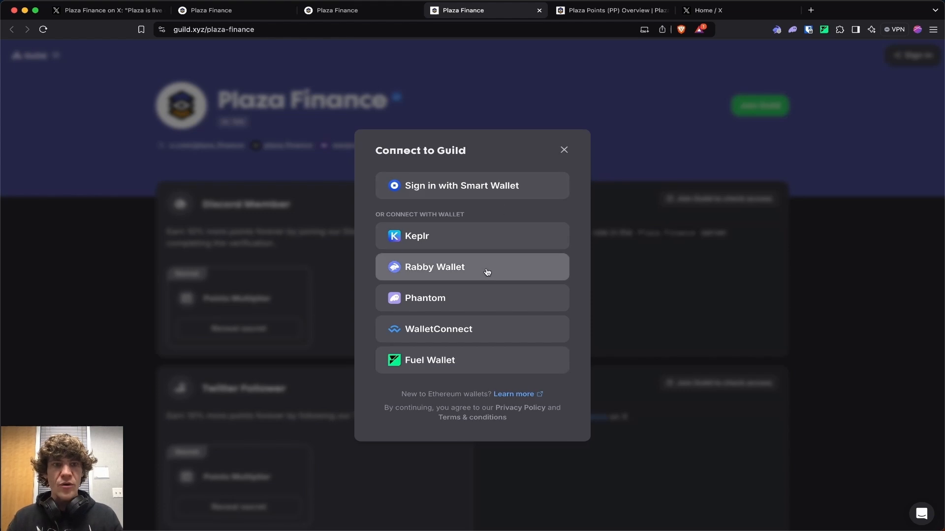
{"action": "left_click", "coordinate": [473, 267]}
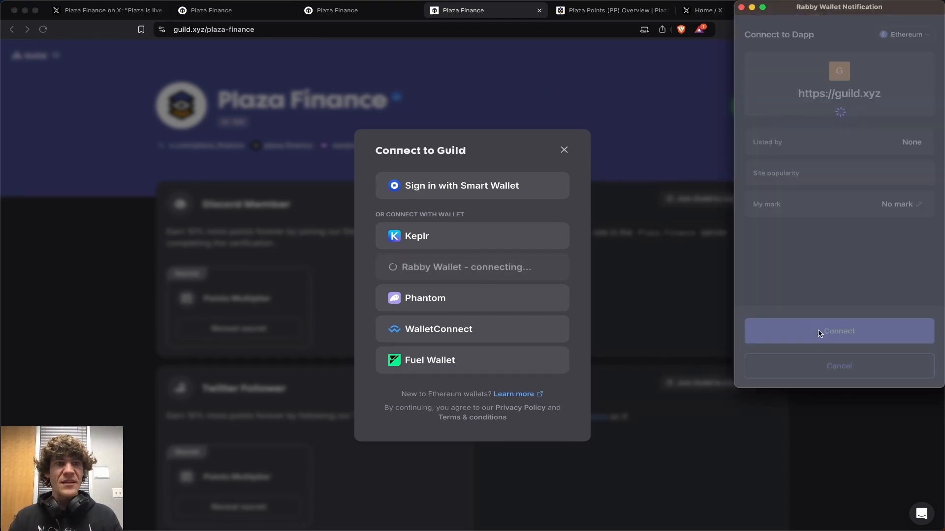
{"action": "left_click", "coordinate": [838, 330]}
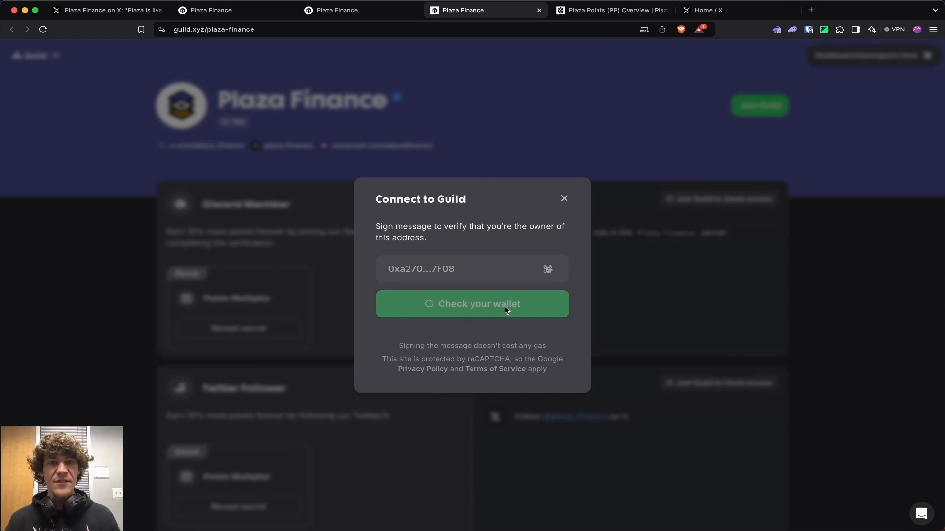
{"action": "left_click", "coordinate": [472, 304]}
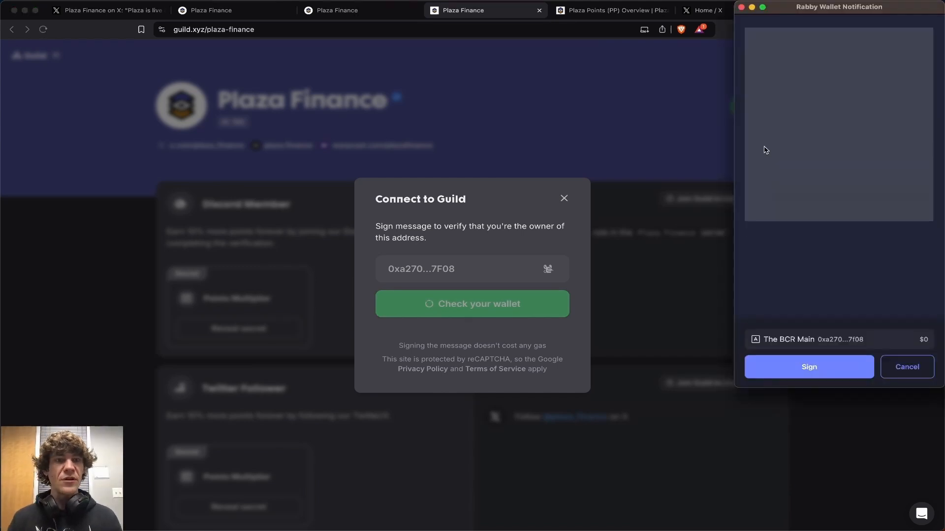
{"action": "left_click", "coordinate": [808, 366]}
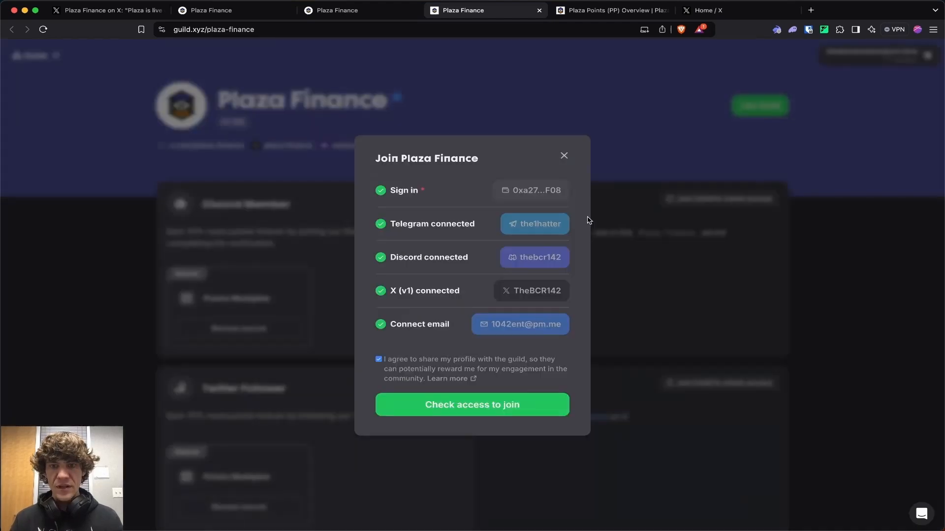
{"action": "left_click", "coordinate": [472, 404]}
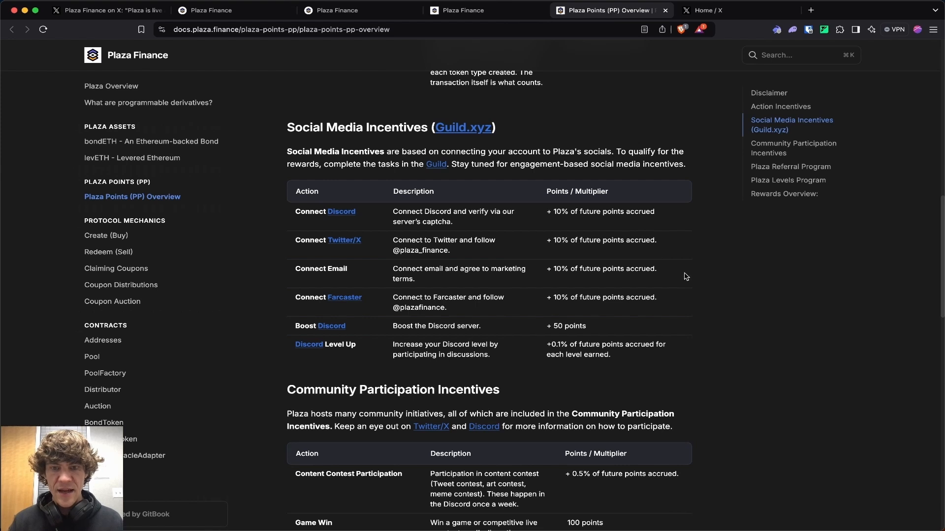
Step: Scroll the Plaza Points docs through social incentives, referrals, levels and rewards overview
{"action": "scroll", "scroll_direction": "down", "scroll_amount": 3}
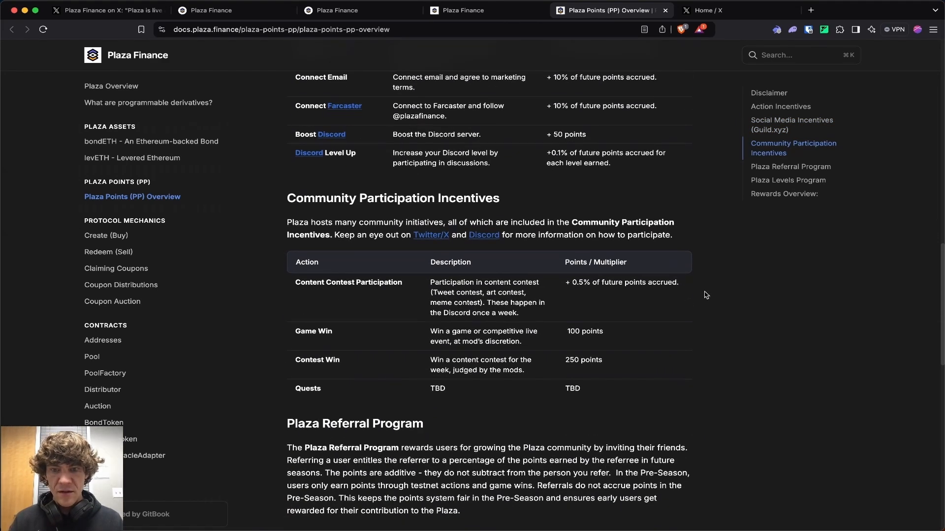
{"action": "scroll", "scroll_direction": "down", "scroll_amount": 3}
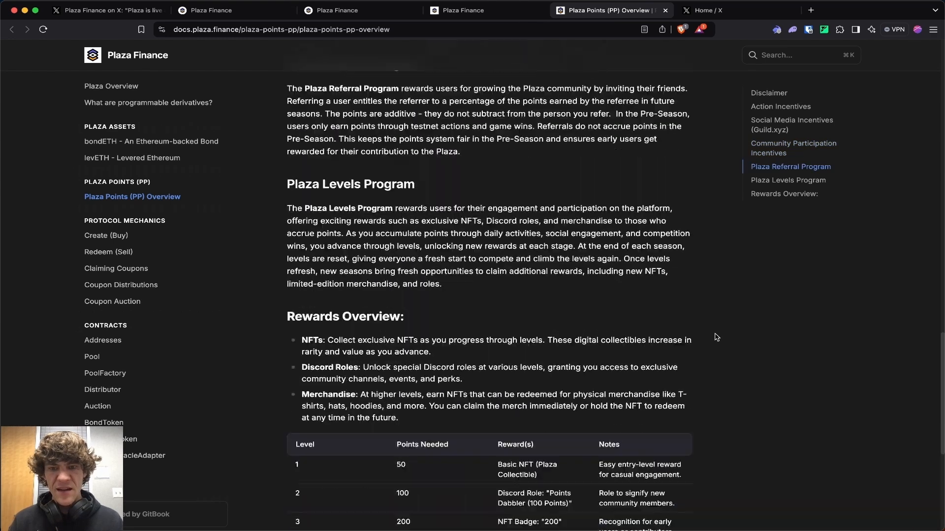
{"action": "scroll", "scroll_direction": "down", "scroll_amount": 3}
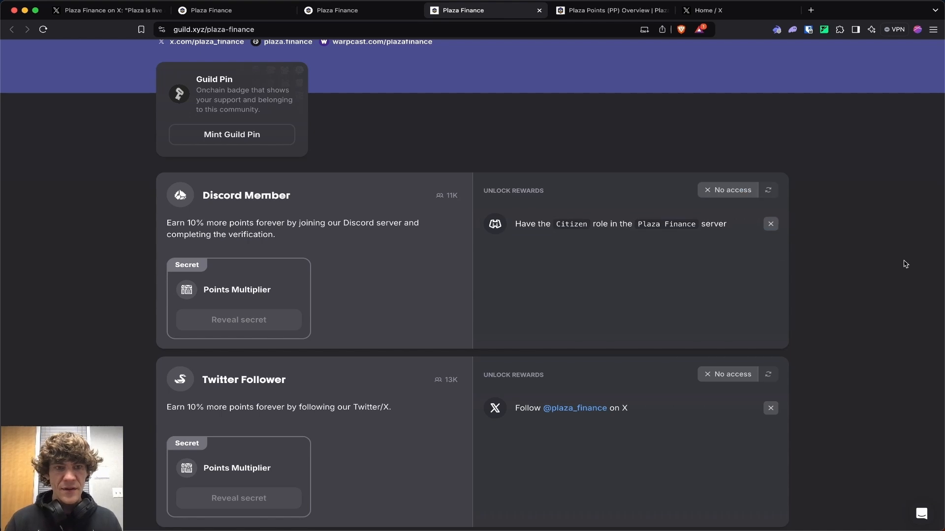
{"action": "scroll", "scroll_direction": "down", "scroll_amount": 3}
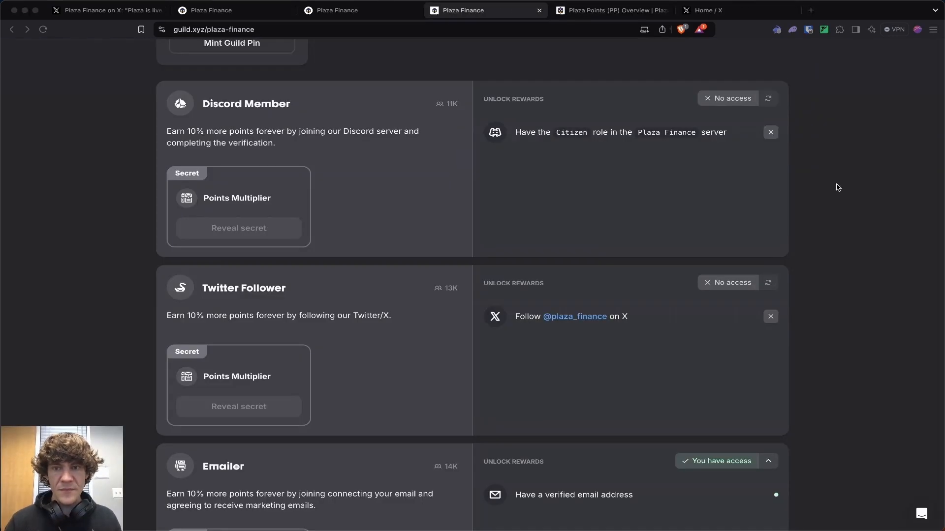
{"action": "left_click", "coordinate": [109, 10]}
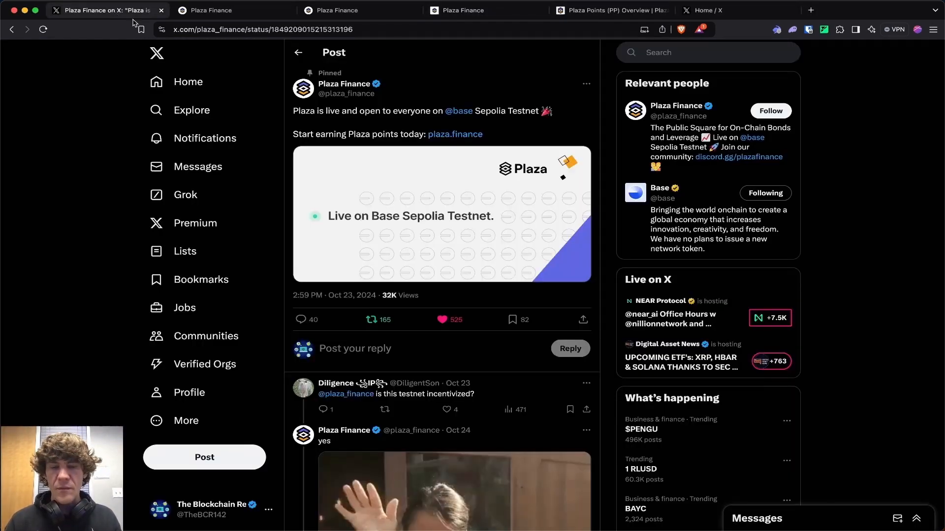
{"action": "left_click", "coordinate": [609, 11]}
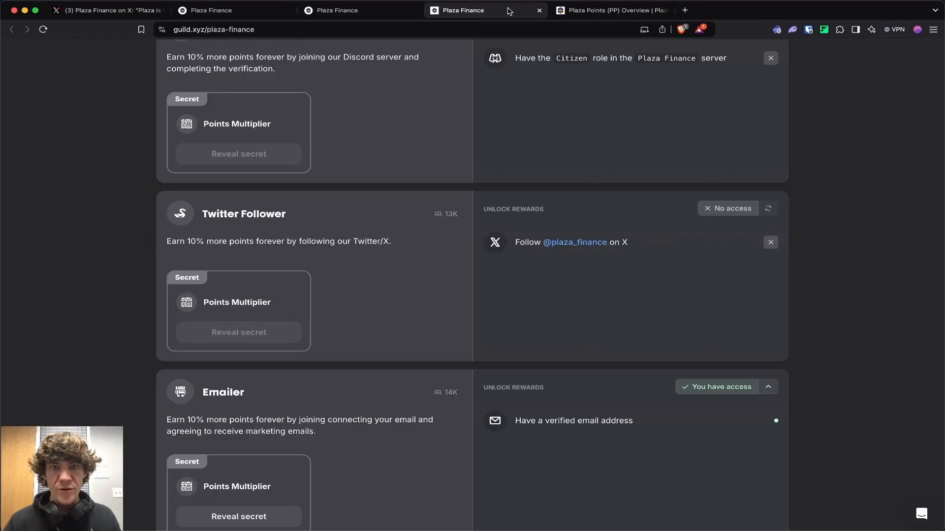
{"action": "scroll", "scroll_direction": "down", "scroll_amount": 3}
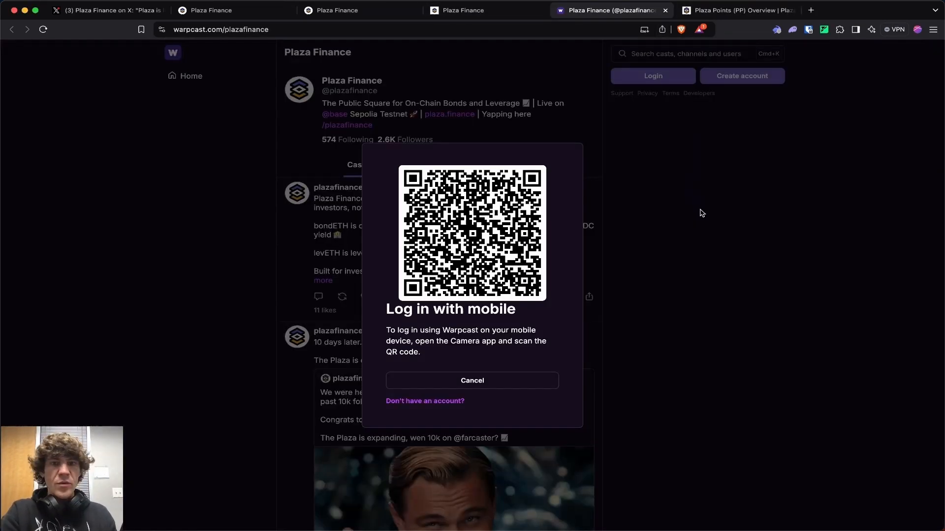
Step: Dismiss the Warpcast mobile login, follow the /plazafinance channel, and return to Guild
{"action": "left_click", "coordinate": [472, 380]}
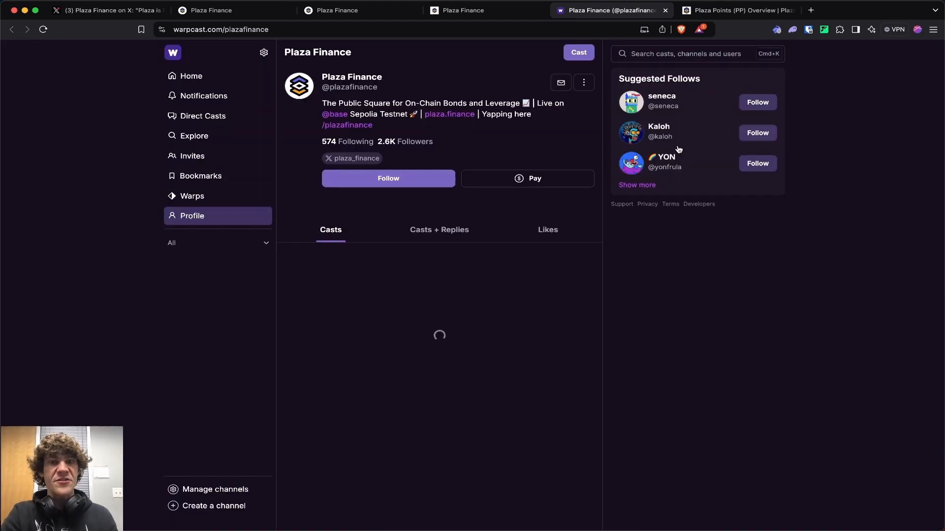
{"action": "left_click", "coordinate": [463, 10]}
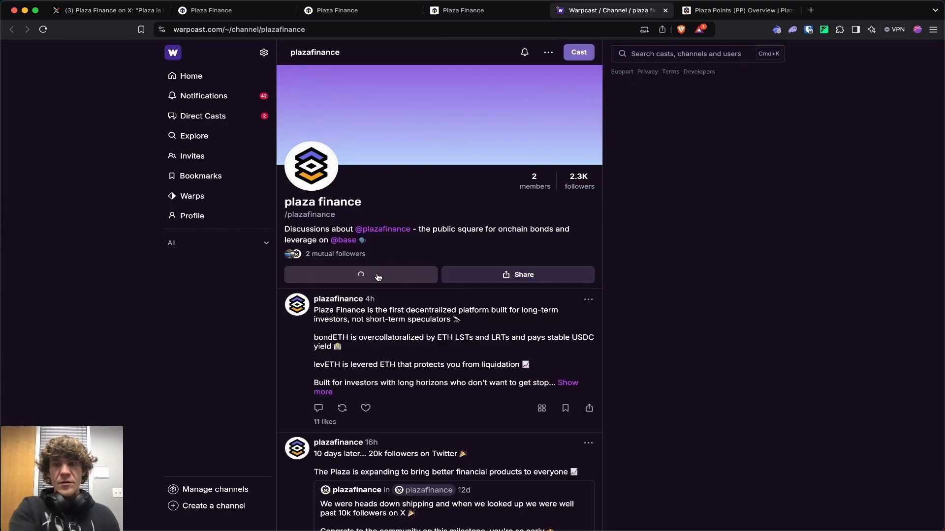
{"action": "left_click", "coordinate": [361, 274]}
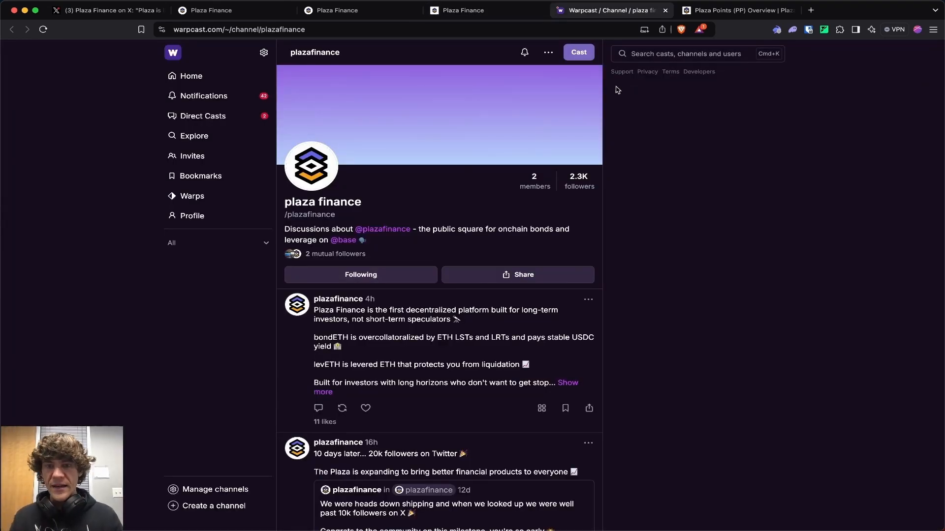
{"action": "left_click", "coordinate": [462, 10]}
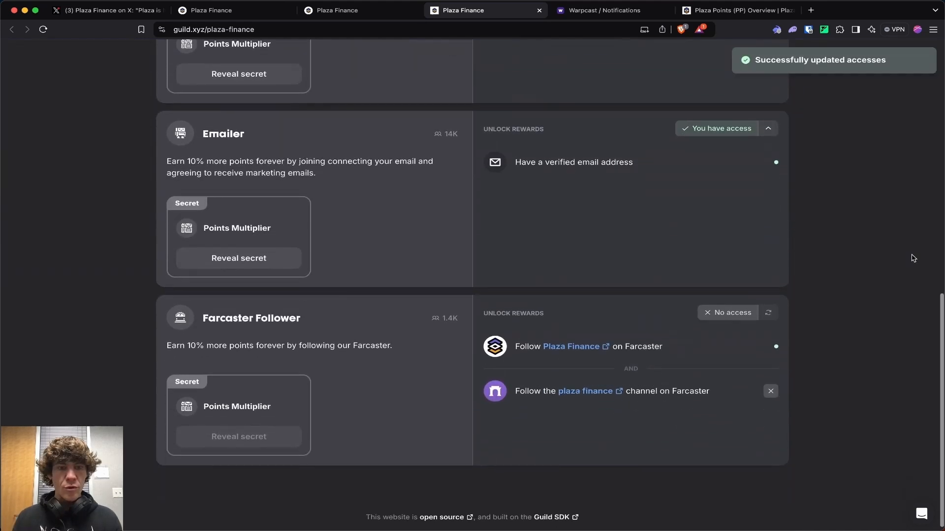
Step: Mint the Joined Plaza Finance Guild Pin, confirming the transaction in Rabby Wallet
{"action": "left_click", "coordinate": [238, 258]}
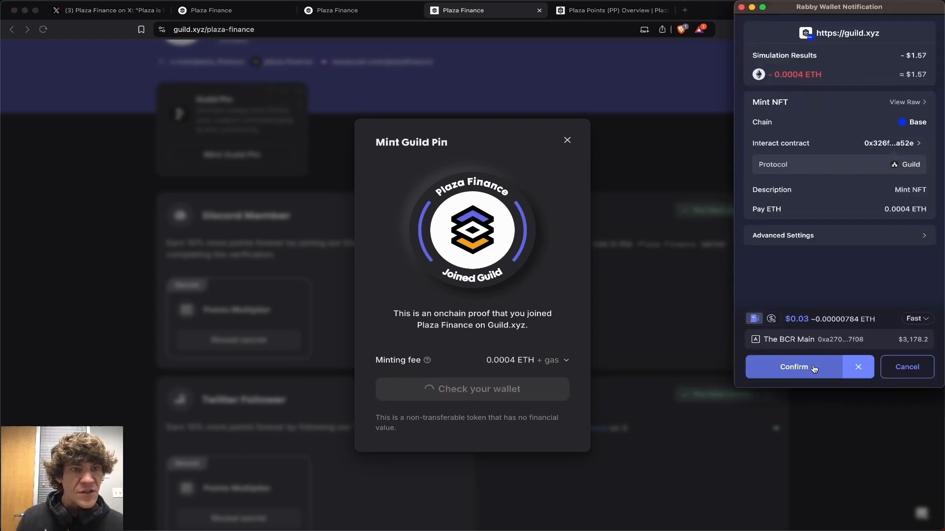
{"action": "left_click", "coordinate": [793, 367]}
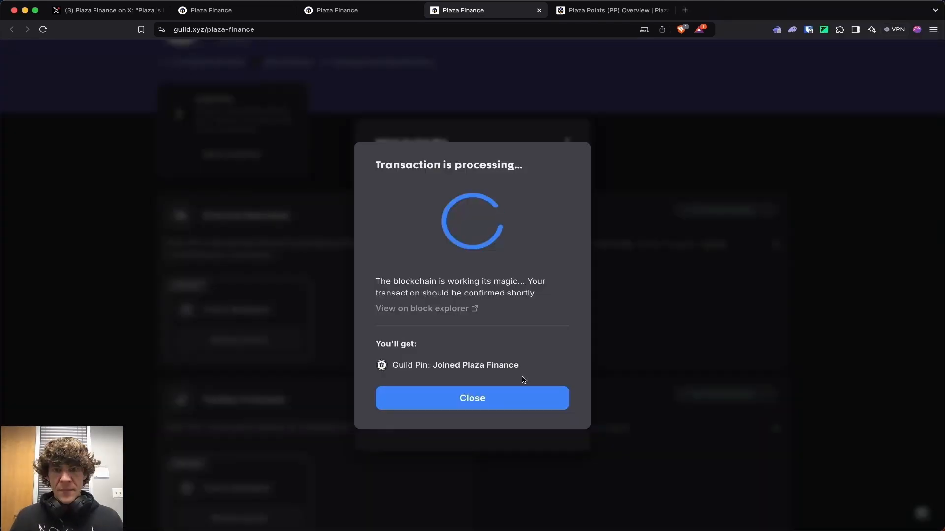
{"action": "mouse_move", "coordinate": [517, 403]}
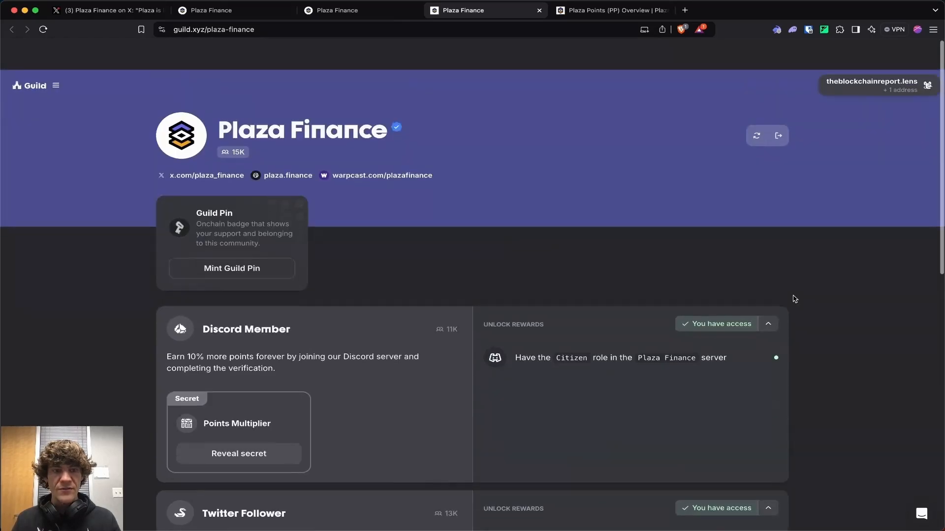
{"action": "scroll", "scroll_direction": "down", "scroll_amount": 3}
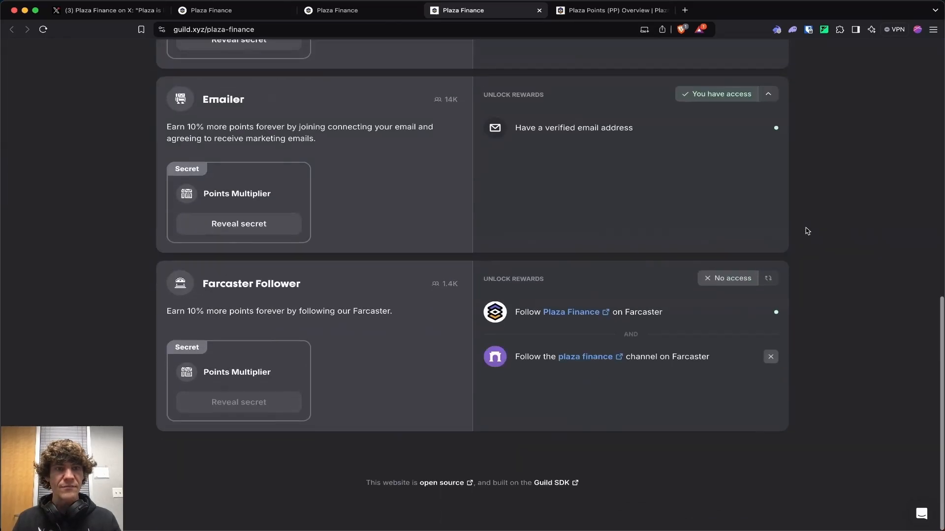
{"action": "scroll", "scroll_direction": "down", "scroll_amount": 3}
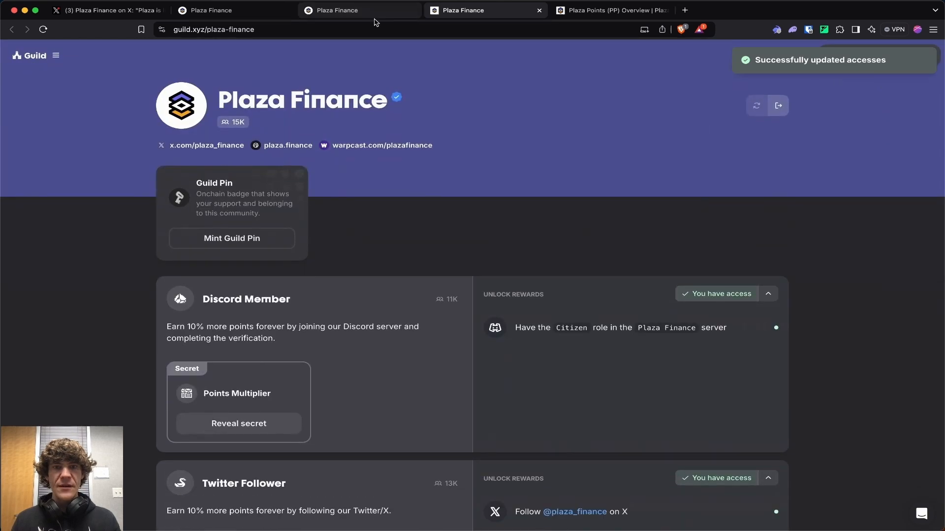
Step: Scroll the testnet dashboard down to the Points Leaderboard and Rewards Activity
{"action": "left_click", "coordinate": [335, 10]}
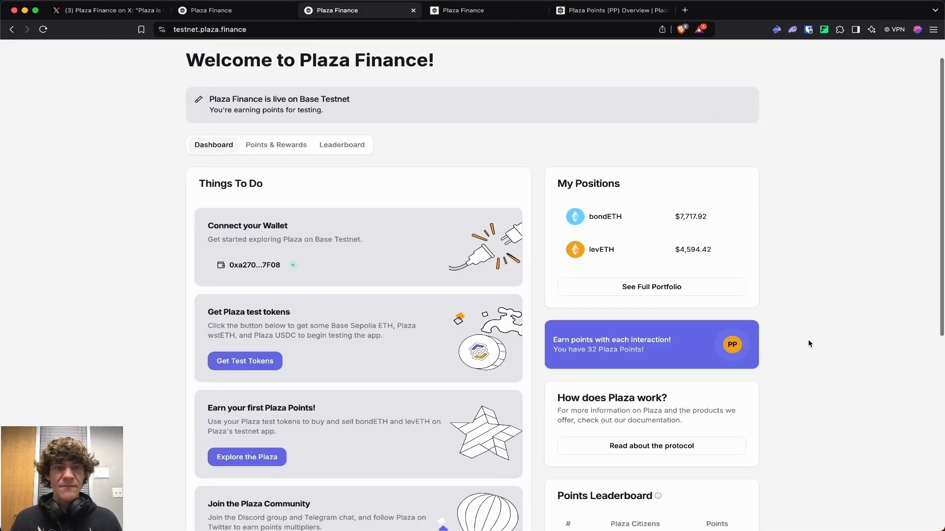
{"action": "scroll", "scroll_direction": "down", "scroll_amount": 3}
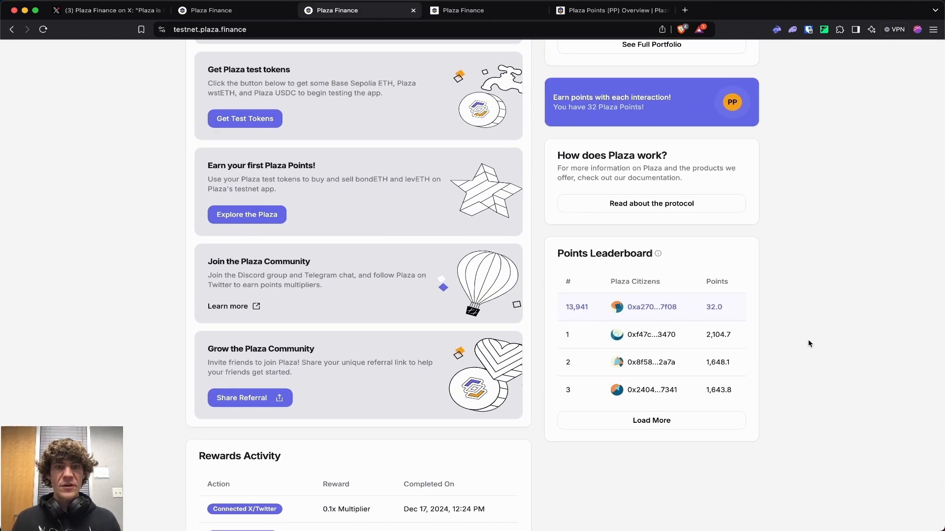
{"action": "scroll", "scroll_direction": "down", "scroll_amount": 3}
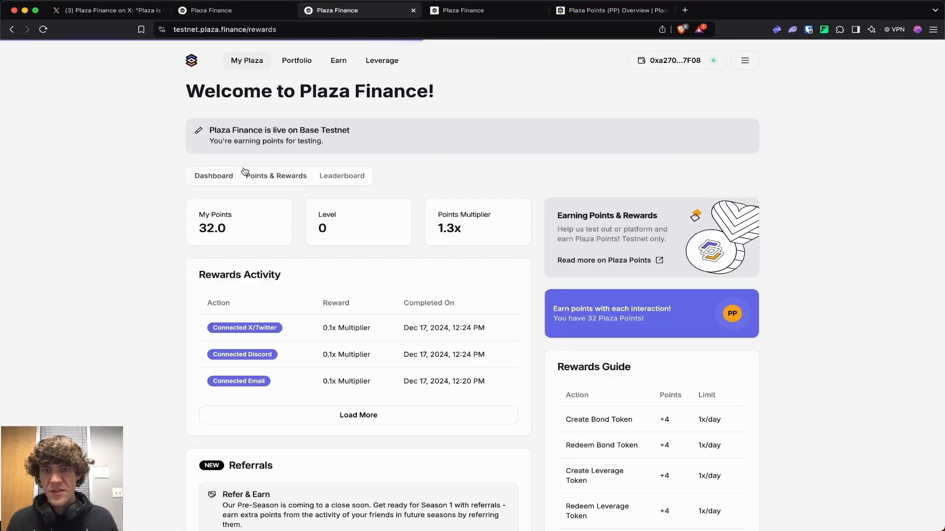
Step: Scroll through Rewards Guide, Level Rewards and Multipliers Guide, then return to the guild page
{"action": "scroll", "scroll_direction": "down", "scroll_amount": 3}
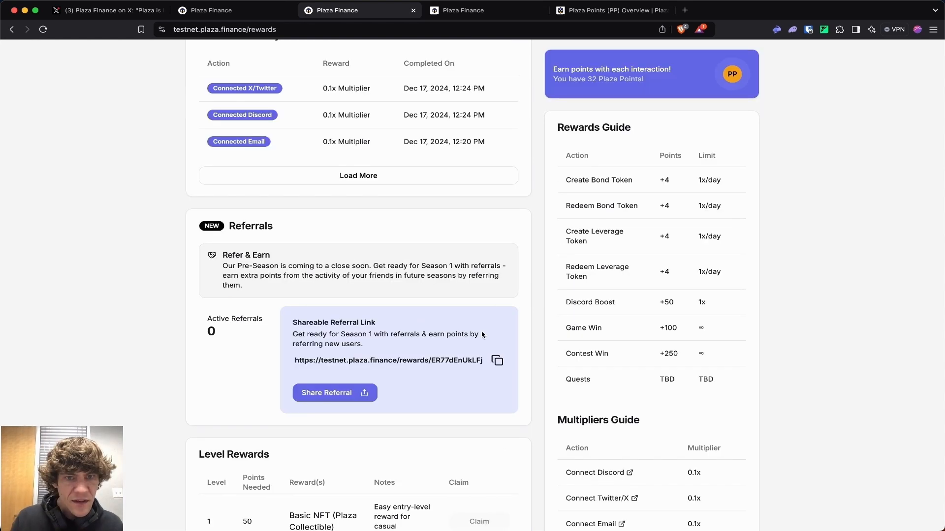
{"action": "mouse_move", "coordinate": [634, 266]}
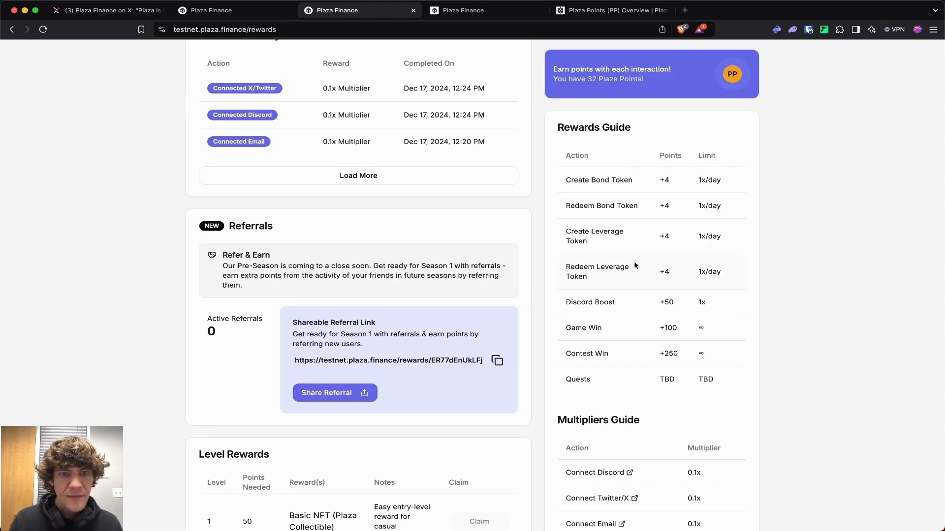
{"action": "mouse_move", "coordinate": [632, 202]}
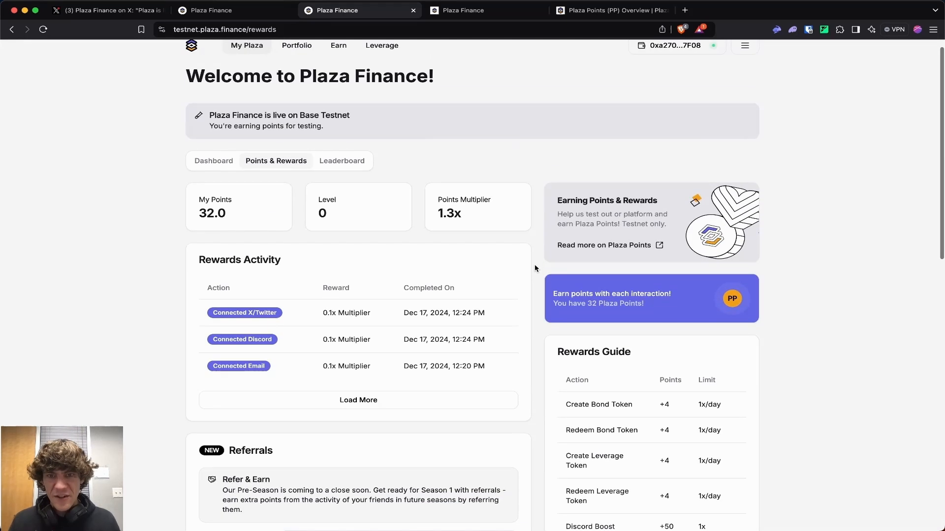
{"action": "scroll", "scroll_direction": "down", "scroll_amount": 3}
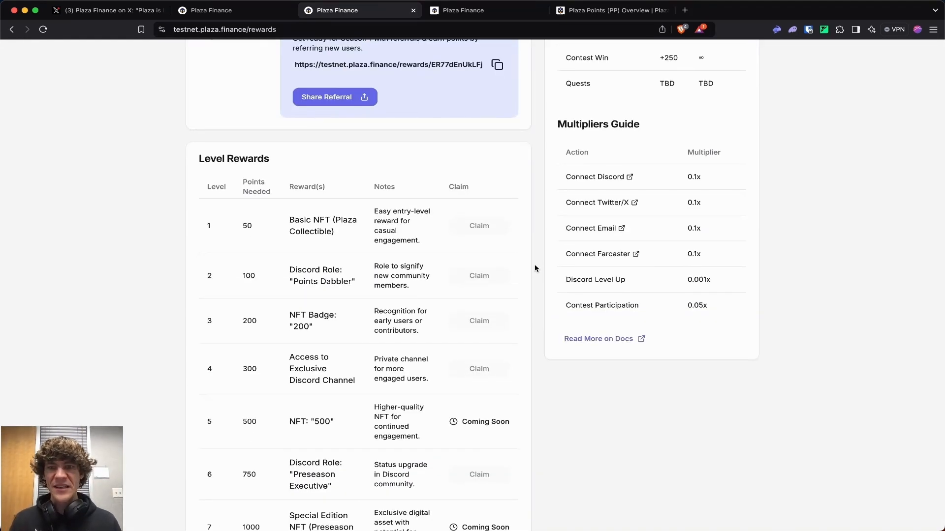
{"action": "scroll", "scroll_direction": "up", "scroll_amount": 3}
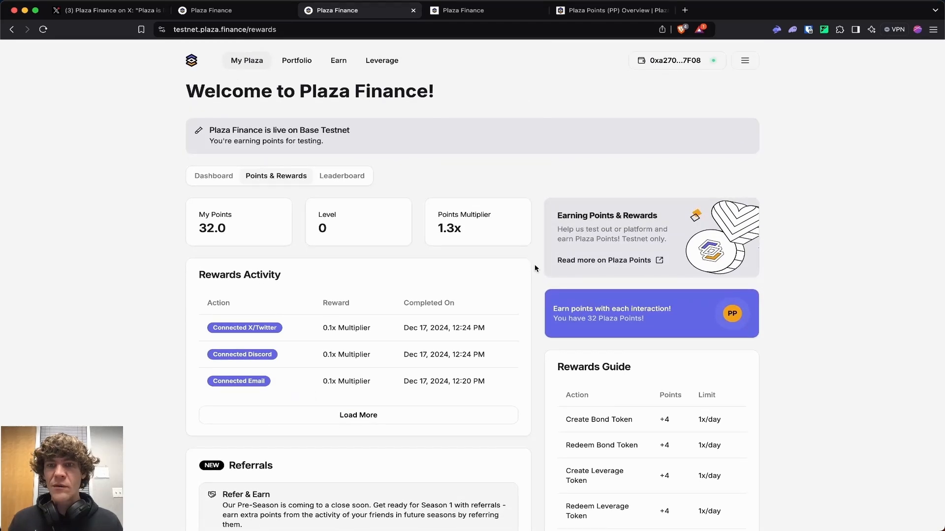
{"action": "left_click", "coordinate": [609, 11]}
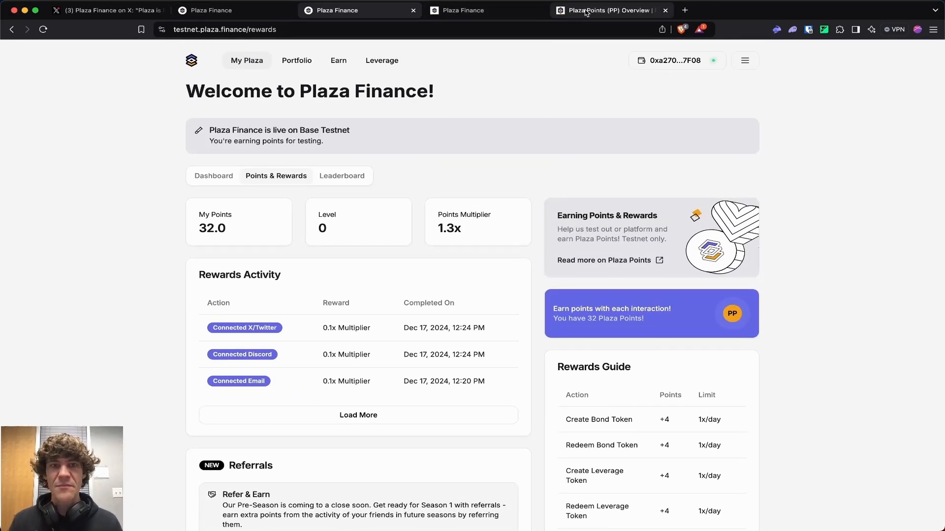
{"action": "left_click", "coordinate": [470, 11]}
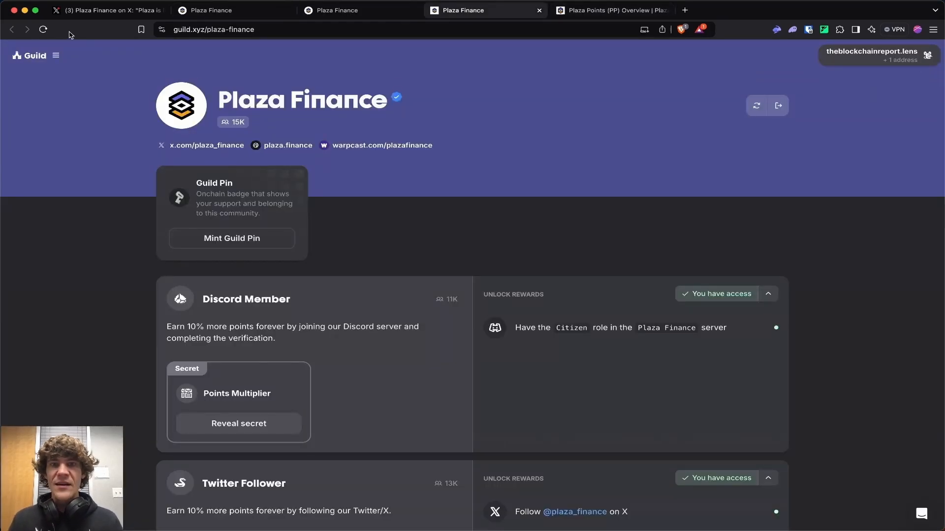